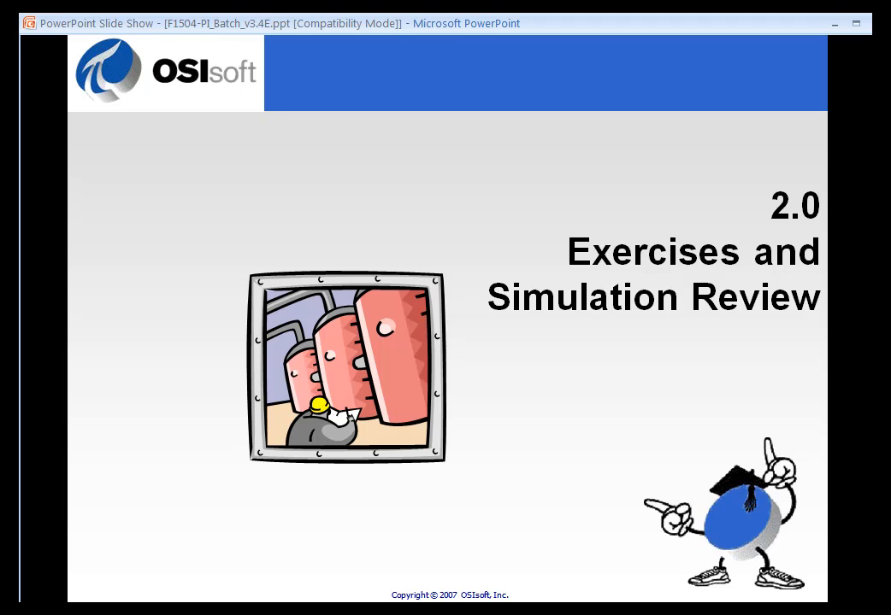
# Advance the slide show to slide 54, listing the .AP, .BID, .UBID, .Prod, .Proc suffixes
pyautogui.press('Right')
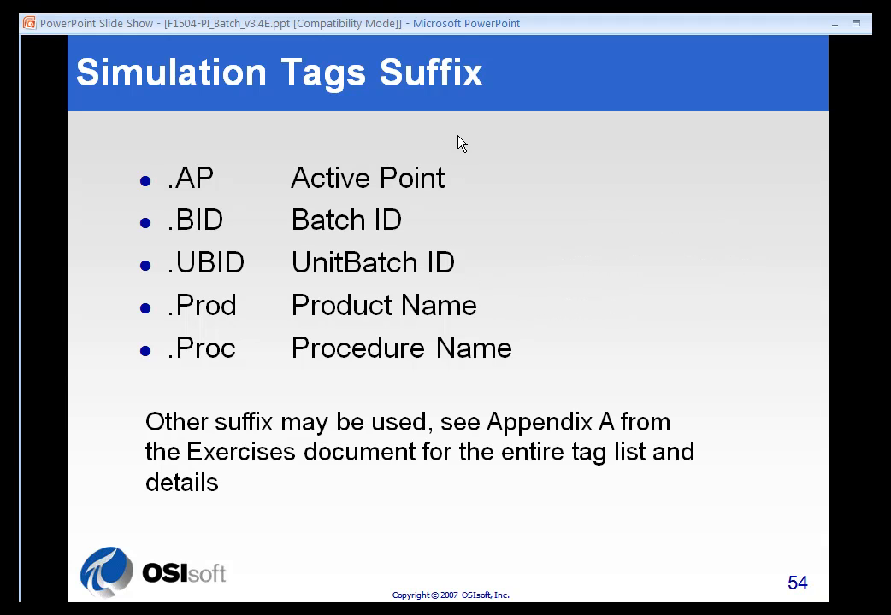
# Advance to slide 55, the Pulp and Paper process simulation diagram
pyautogui.press('right')
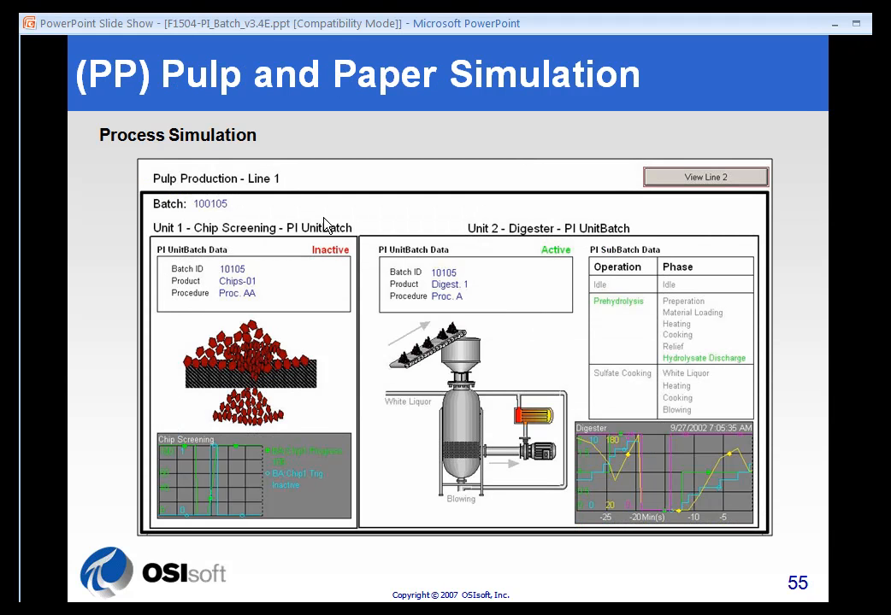
pyautogui.moveTo(356, 232)
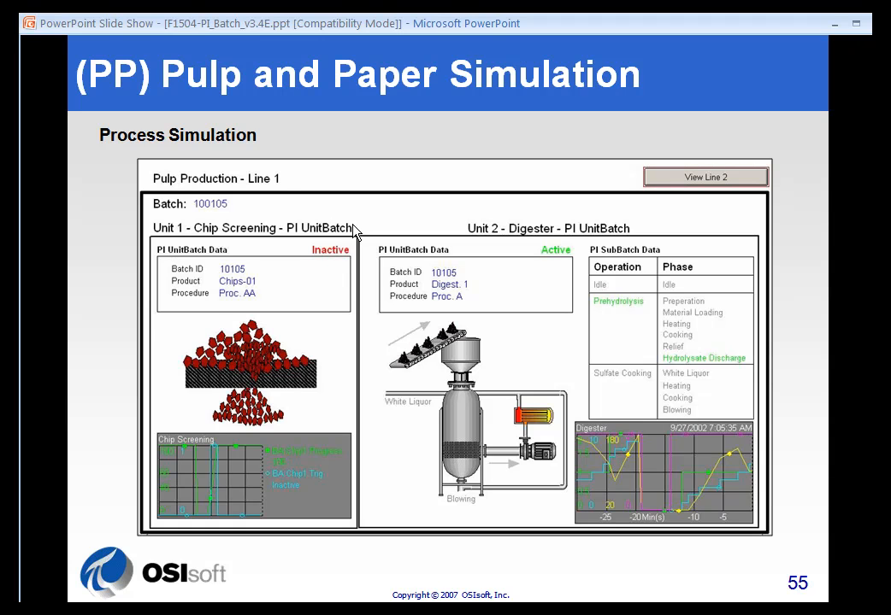
pyautogui.moveTo(455, 214)
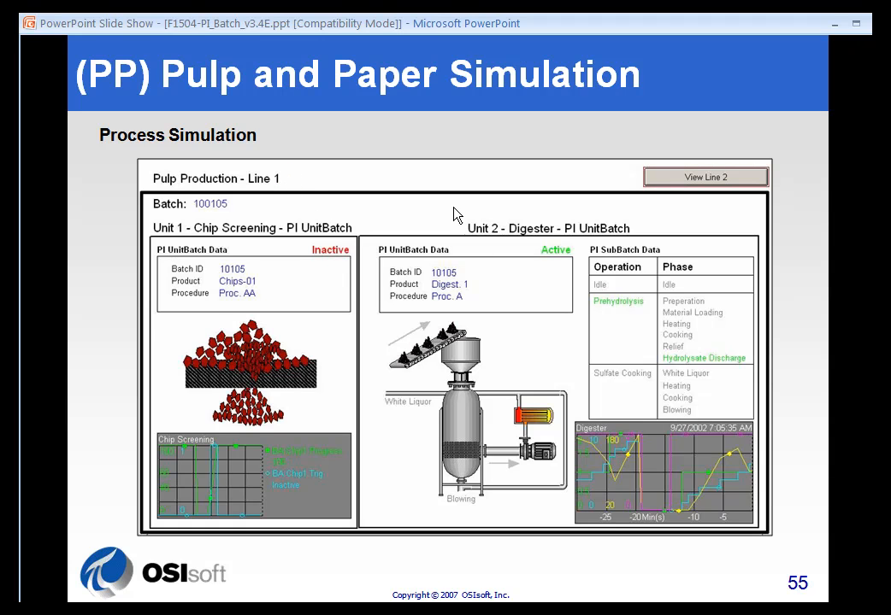
pyautogui.moveTo(460, 399)
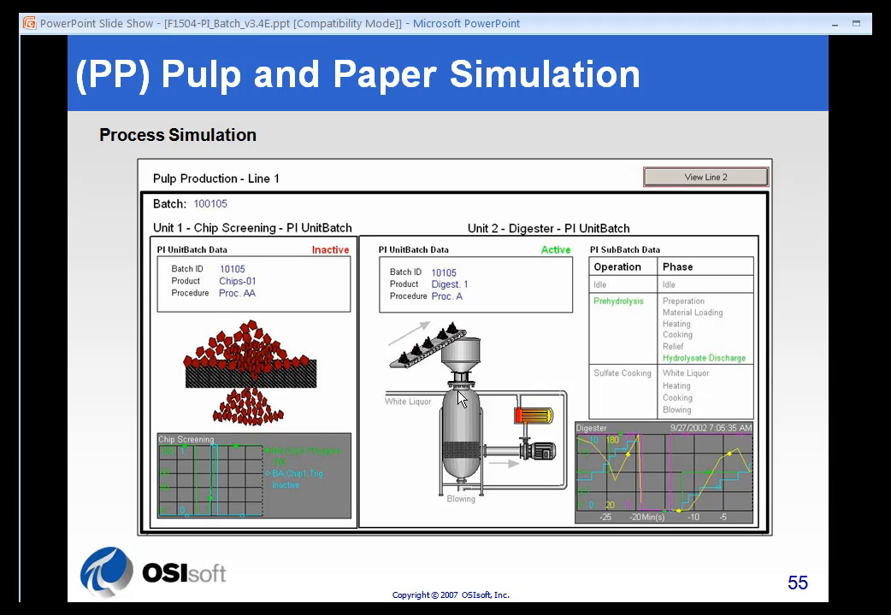
pyautogui.moveTo(537, 250)
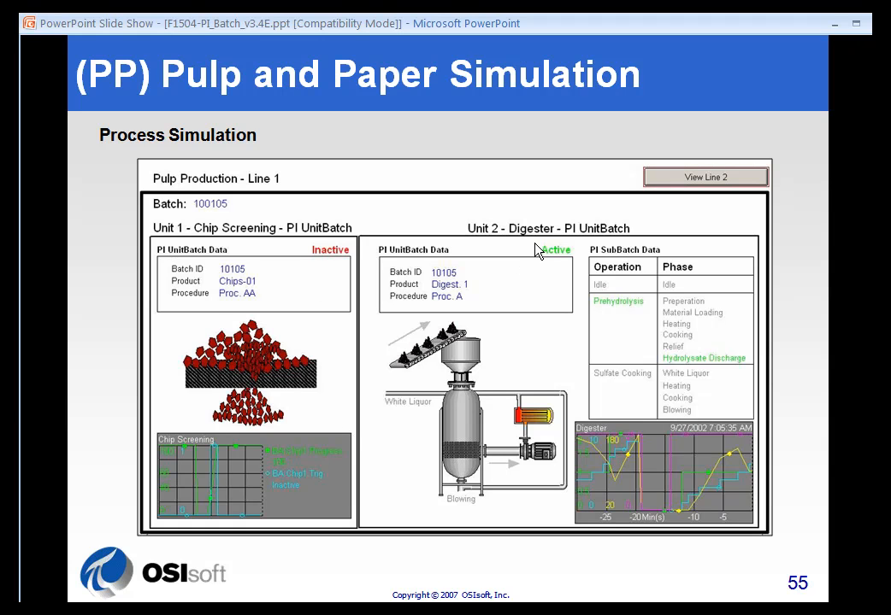
pyautogui.moveTo(637, 510)
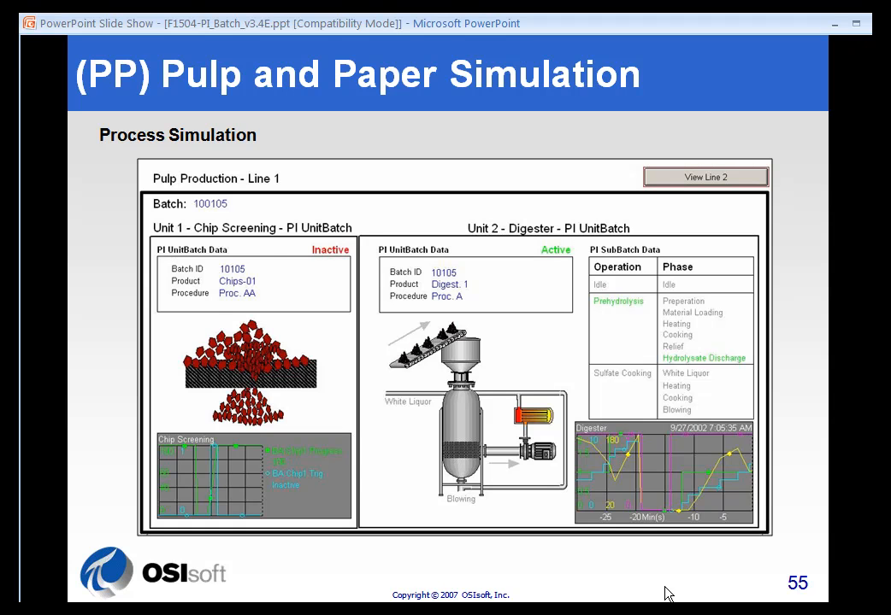
# Advance the show to the Cheese Cake Factory process simulation slide
pyautogui.press('right')
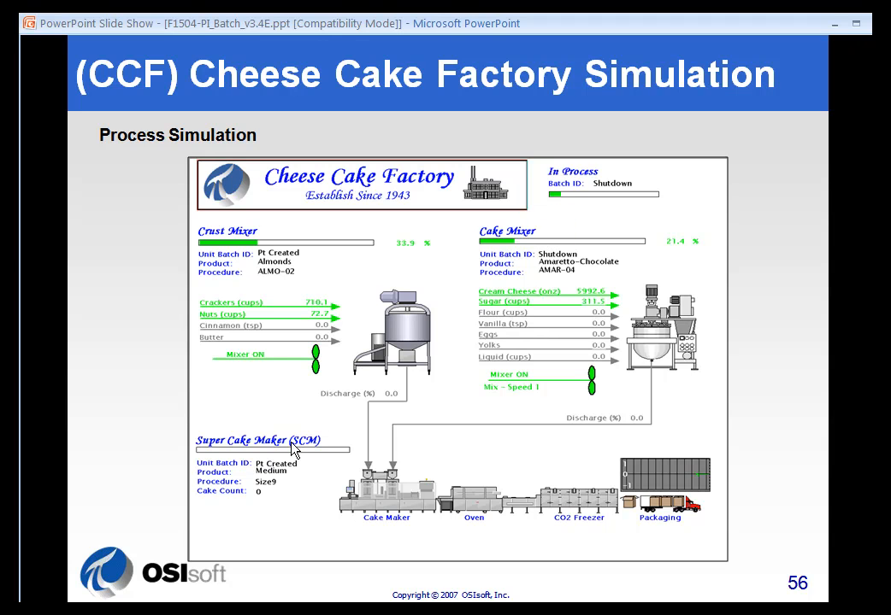
pyautogui.moveTo(350, 483)
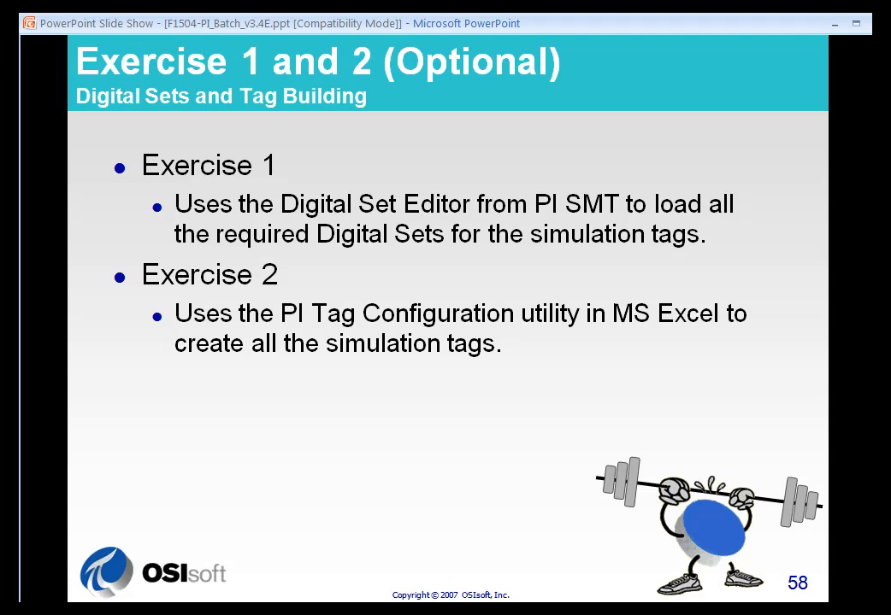
pyautogui.moveTo(511, 109)
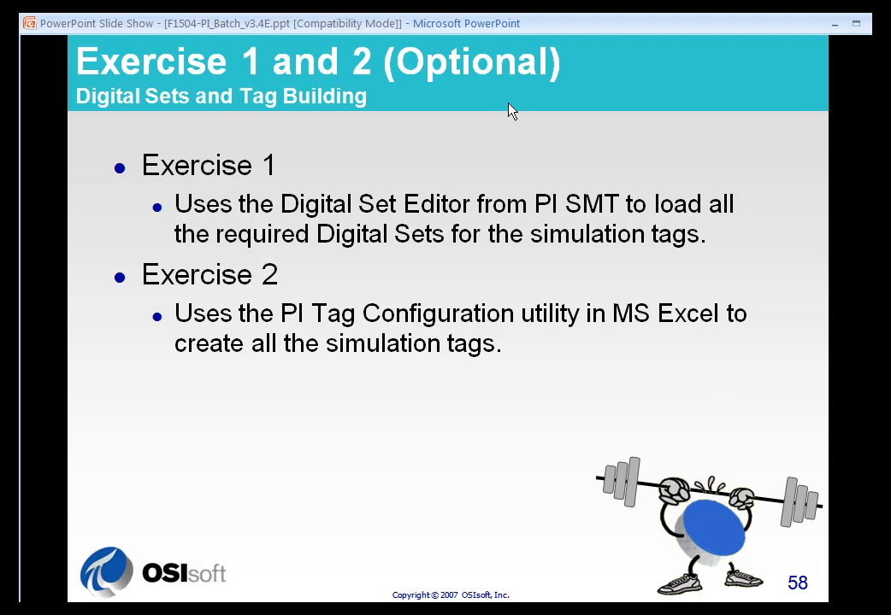
pyautogui.moveTo(477, 84)
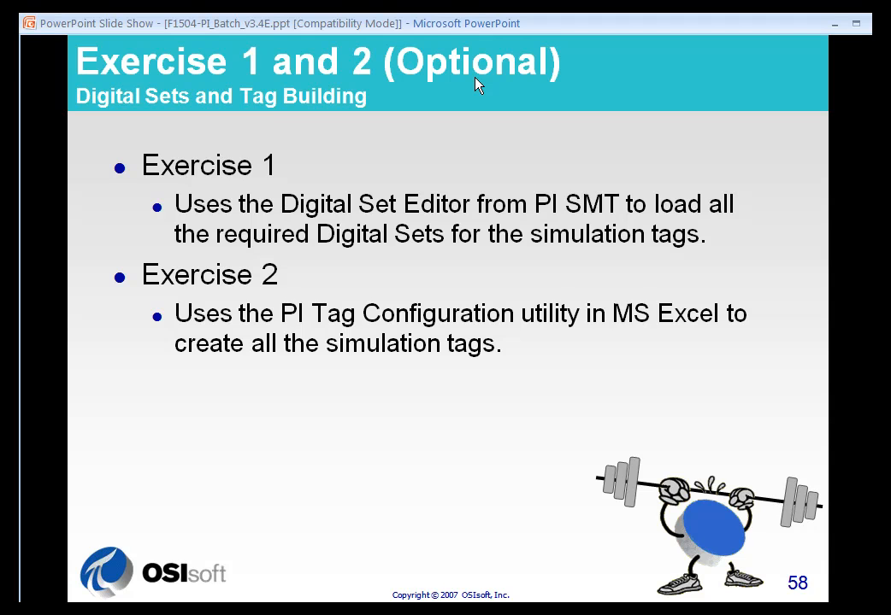
pyautogui.moveTo(525, 122)
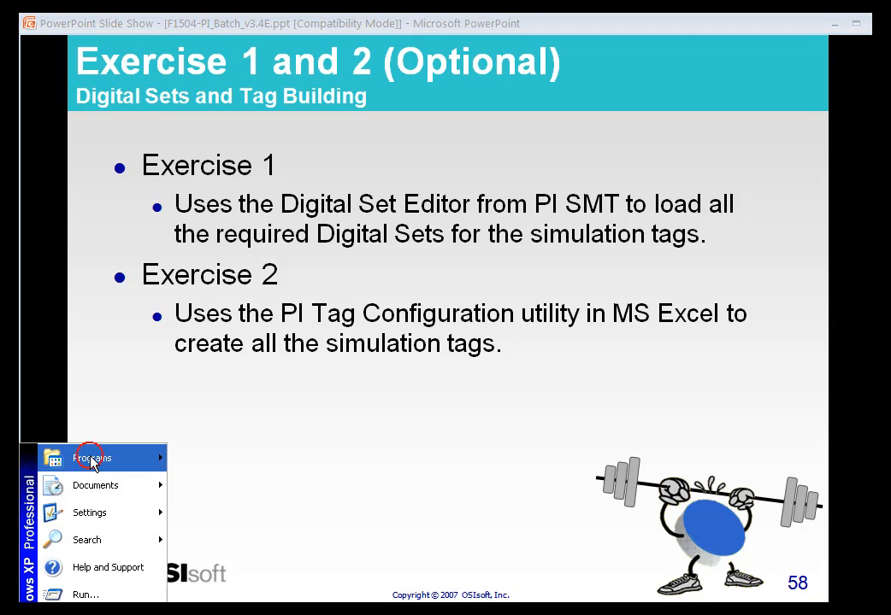
# Launch PI System Management Tools from the Start menu's installed programs
pyautogui.click(92, 457)
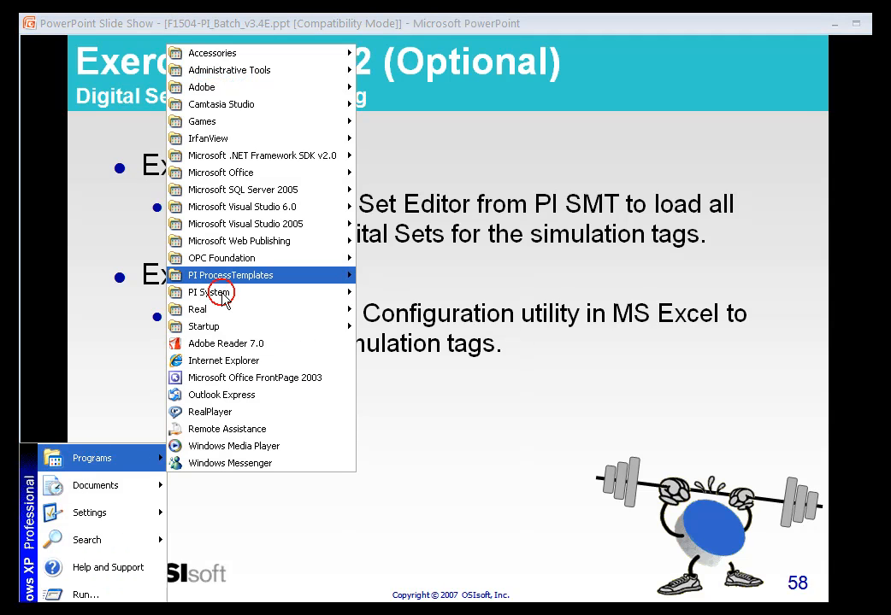
pyautogui.moveTo(208, 292)
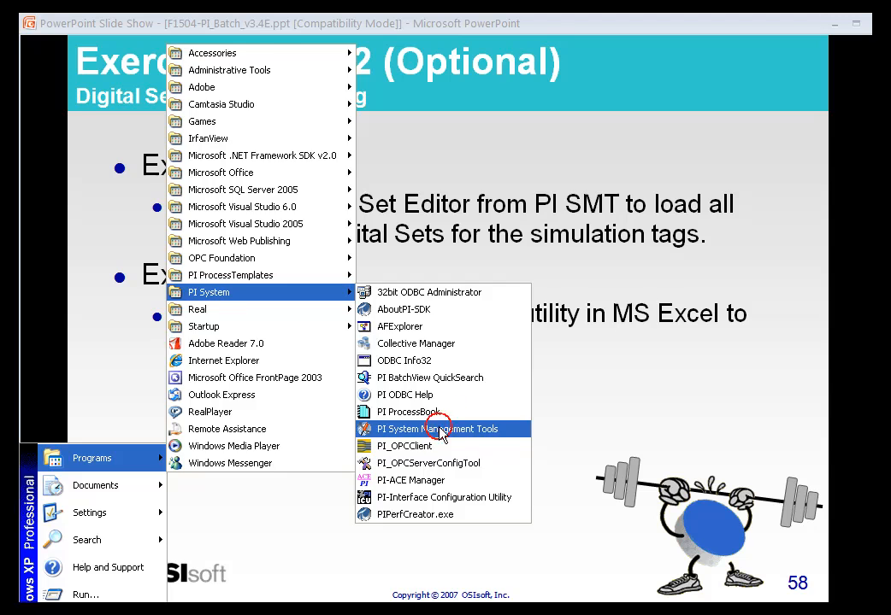
pyautogui.click(430, 429)
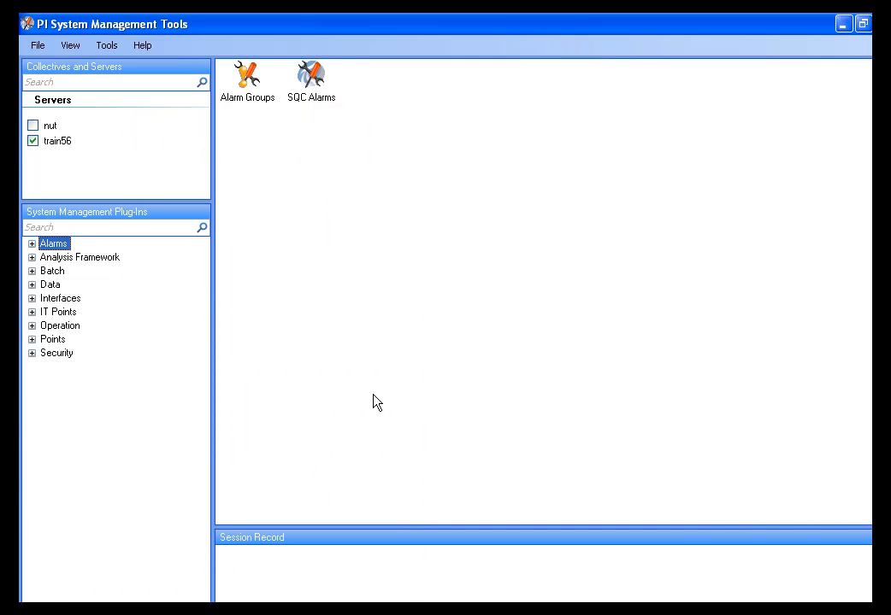
pyautogui.moveTo(62, 148)
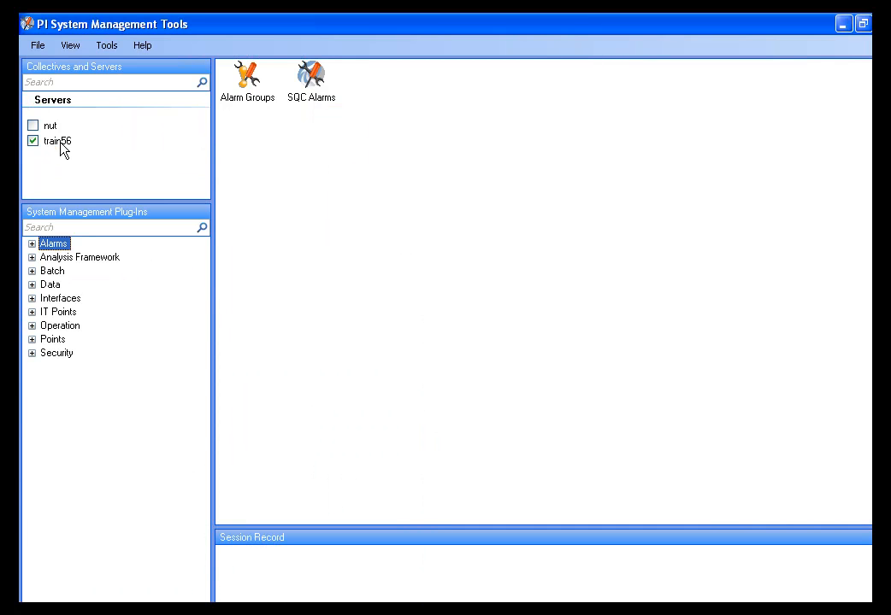
# Select server train56, review its connections, and expand the Points plug-ins
pyautogui.click(57, 141)
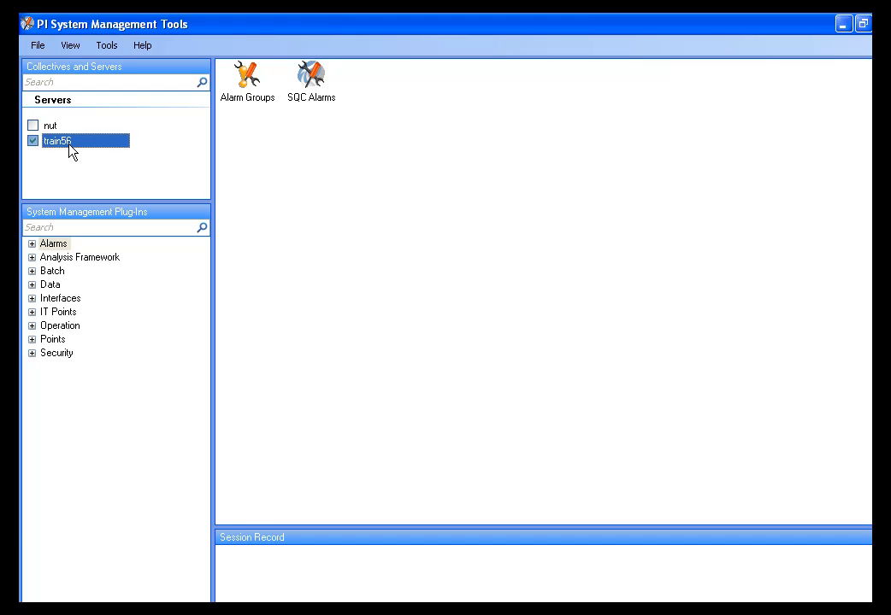
pyautogui.moveTo(69, 145)
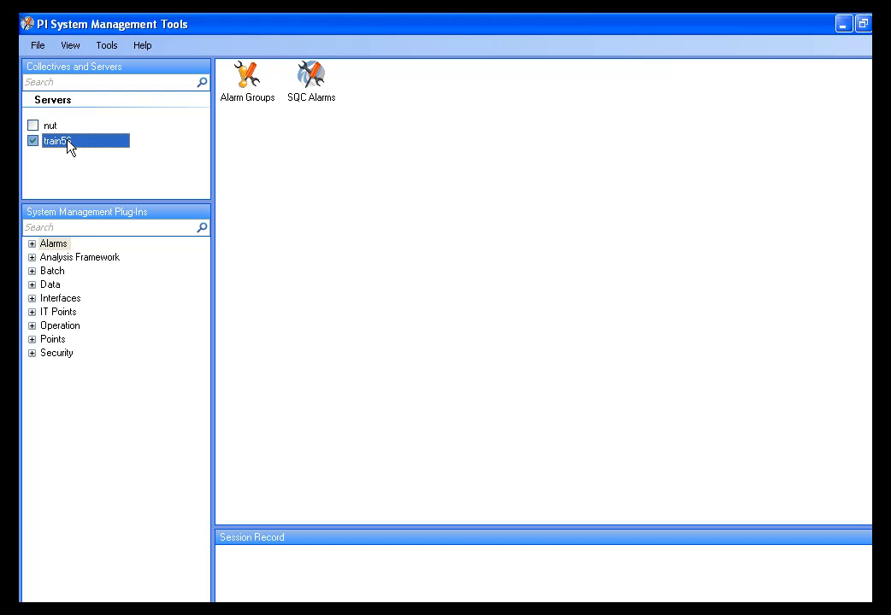
pyautogui.click(37, 45)
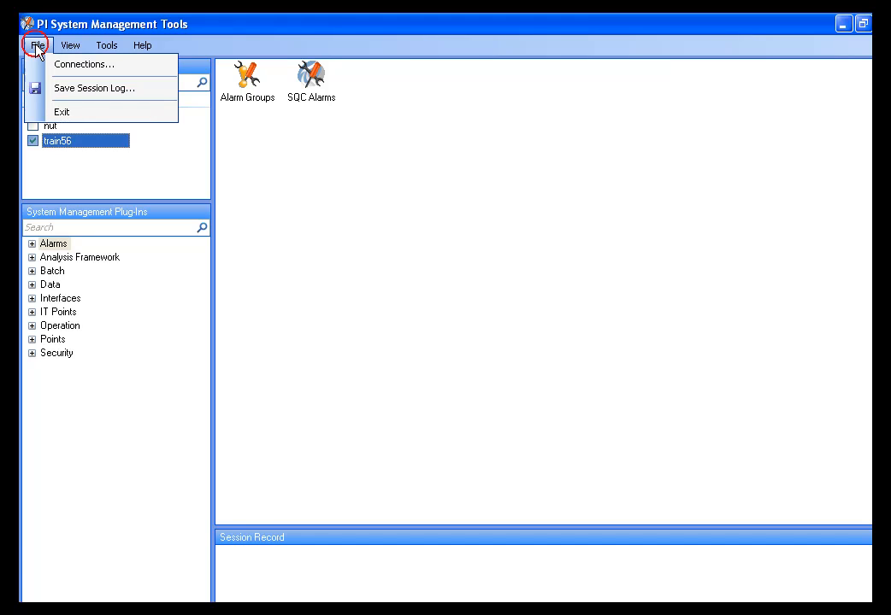
pyautogui.click(84, 64)
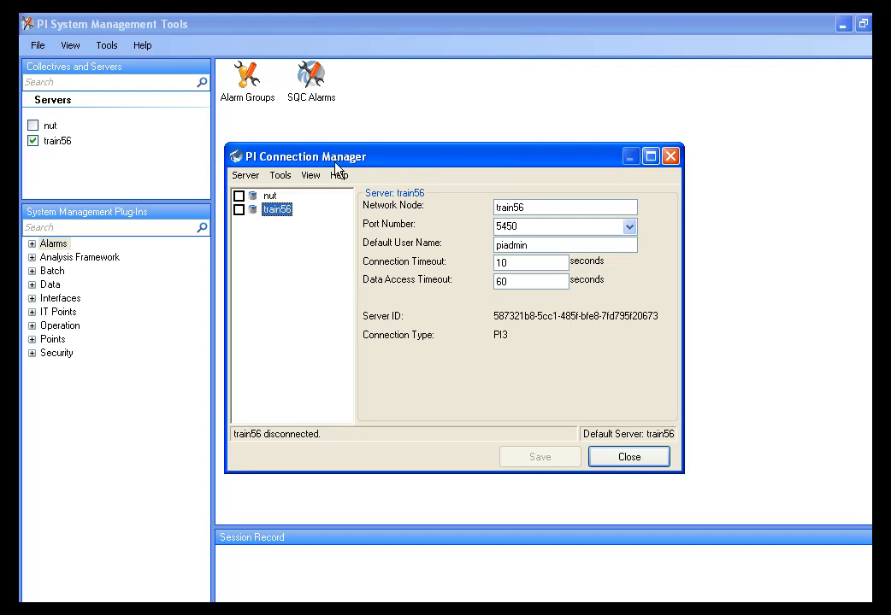
pyautogui.moveTo(282, 239)
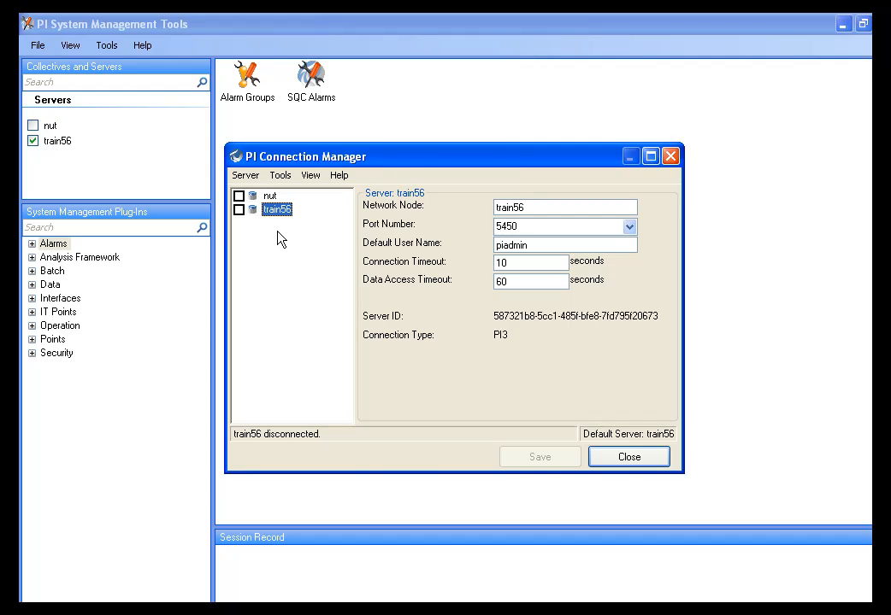
pyautogui.click(628, 456)
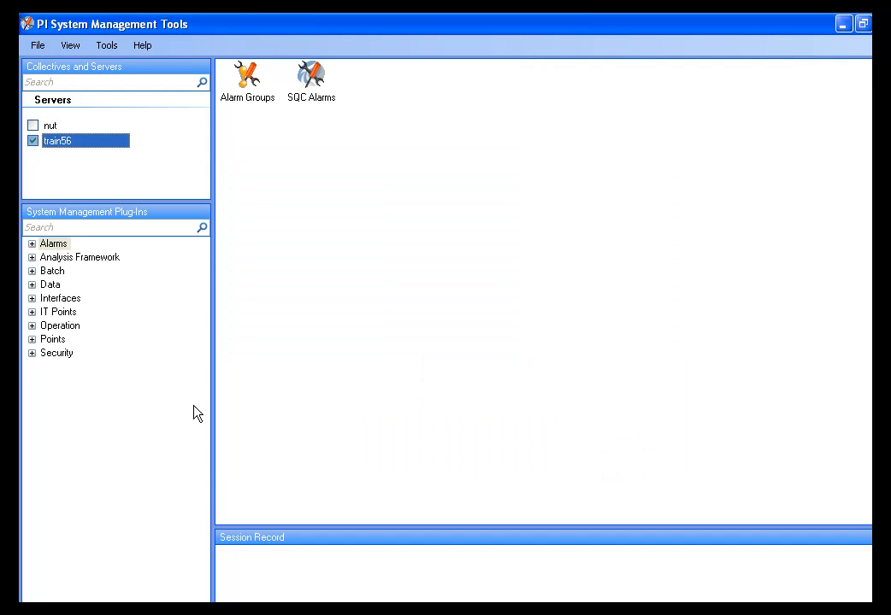
pyautogui.click(32, 340)
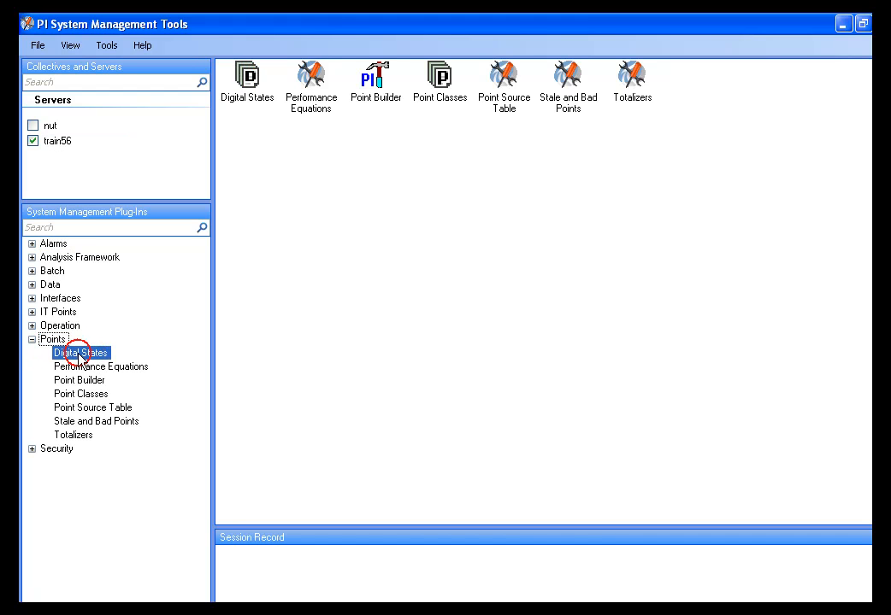
pyautogui.doubleClick(80, 352)
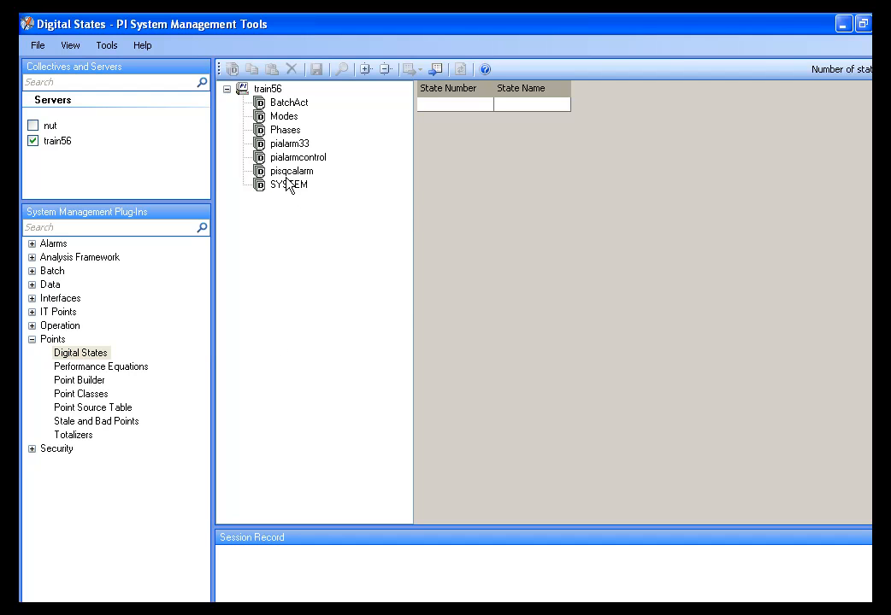
pyautogui.click(298, 157)
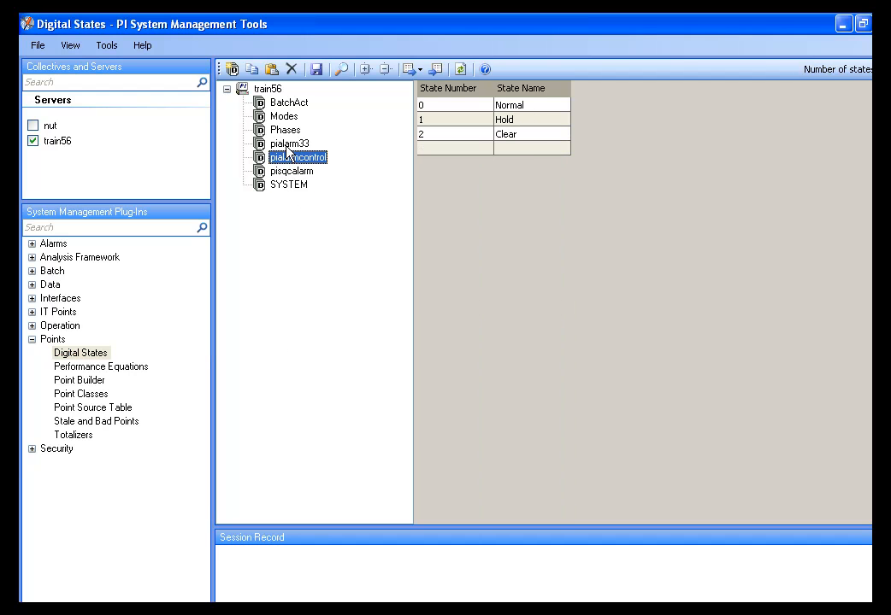
pyautogui.click(284, 130)
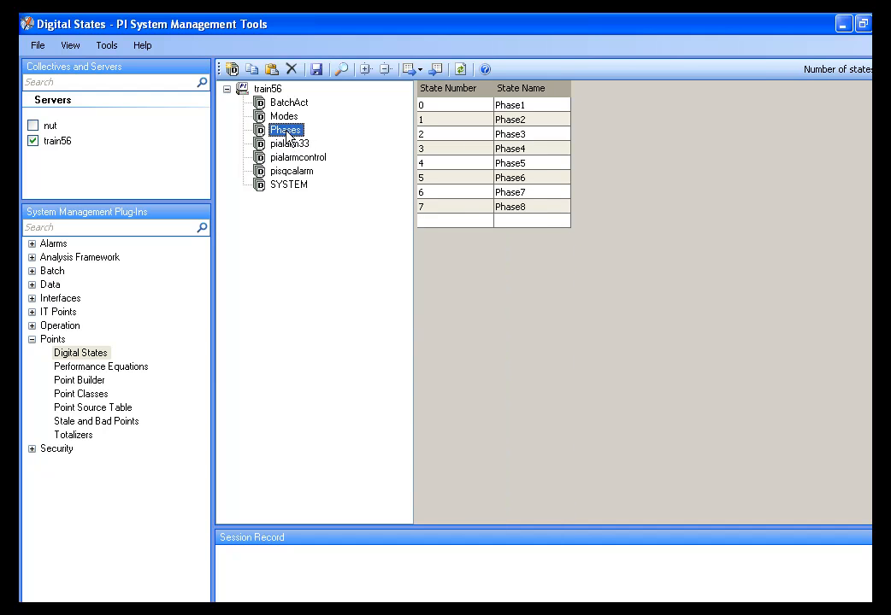
pyautogui.moveTo(290, 115)
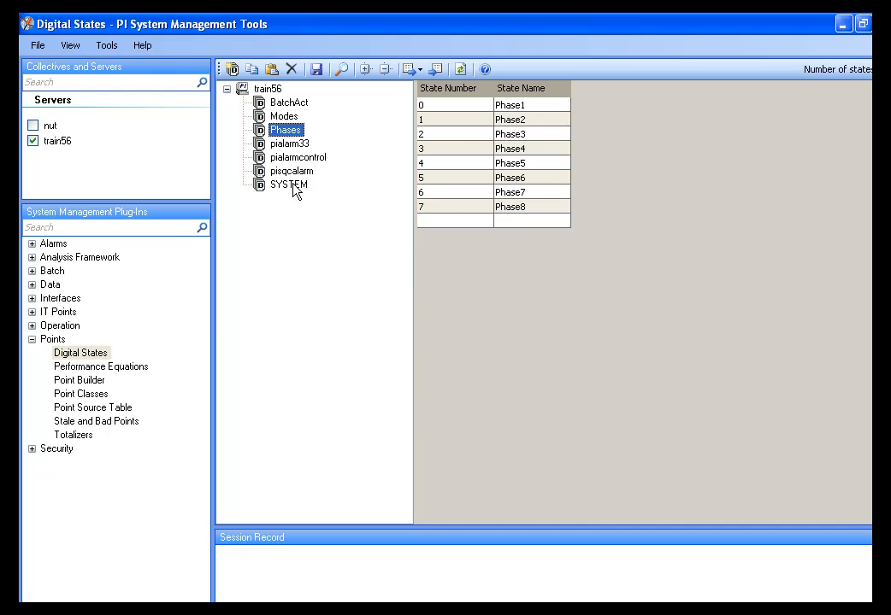
pyautogui.click(289, 184)
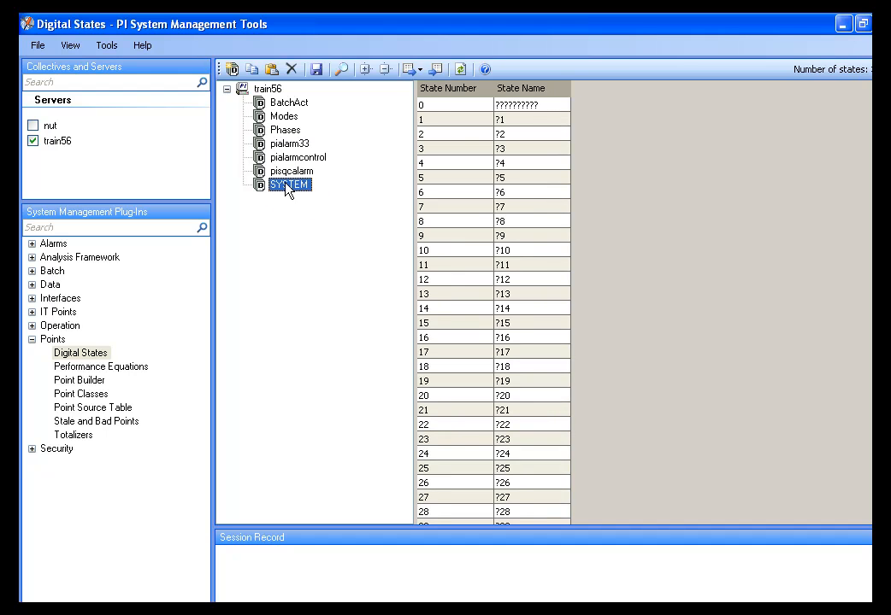
pyautogui.moveTo(295, 197)
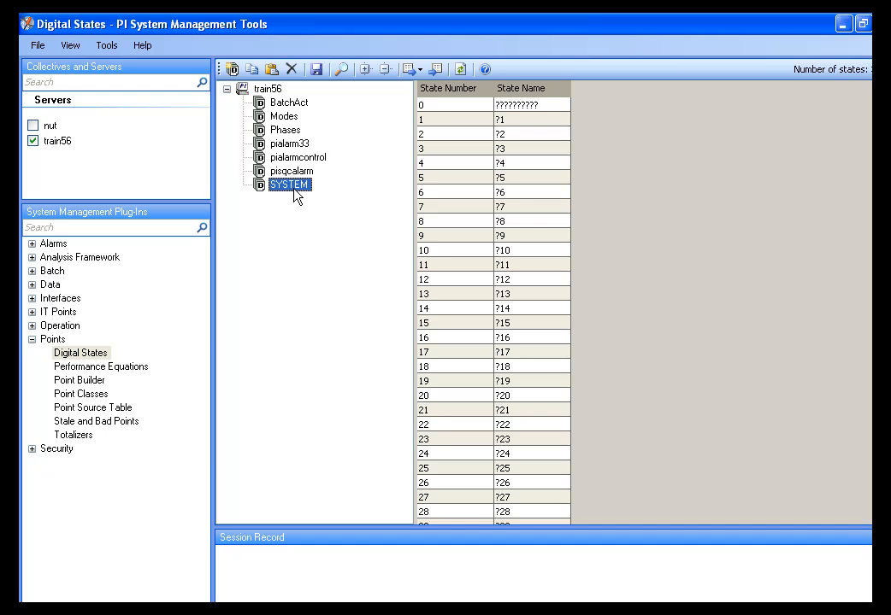
pyautogui.moveTo(271, 94)
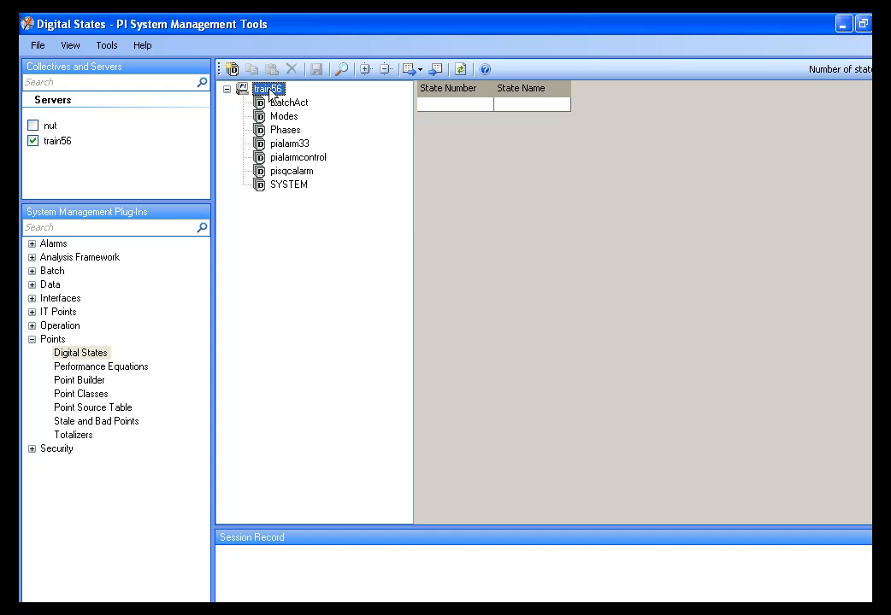
pyautogui.moveTo(274, 96)
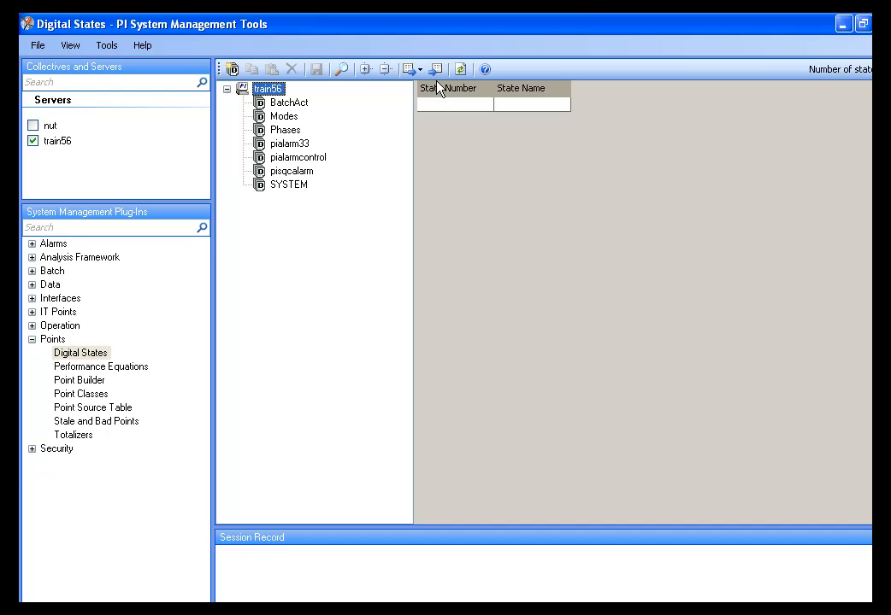
# Load exercise1_pids.csv from Desktop > Batch_v34E > CD into the digital state import preview
pyautogui.click(436, 69)
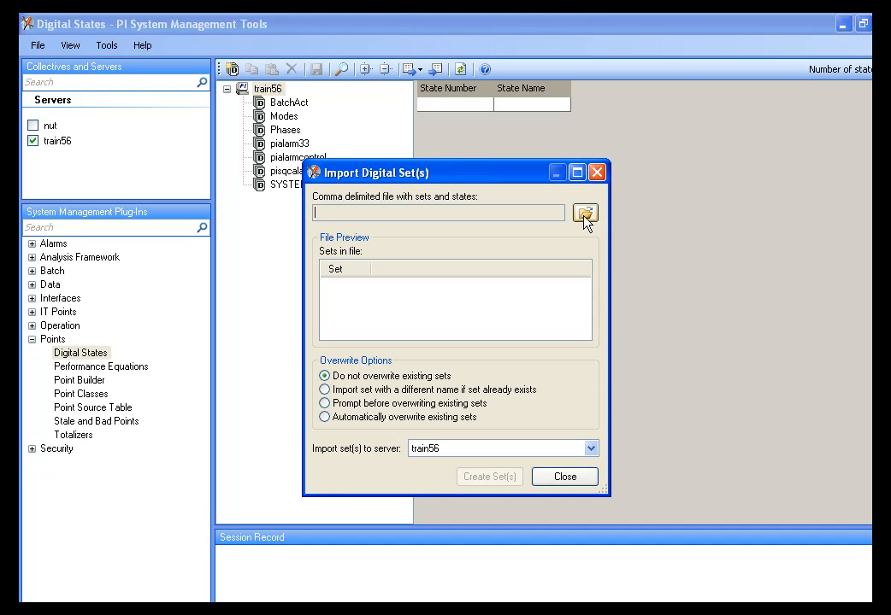
pyautogui.click(585, 212)
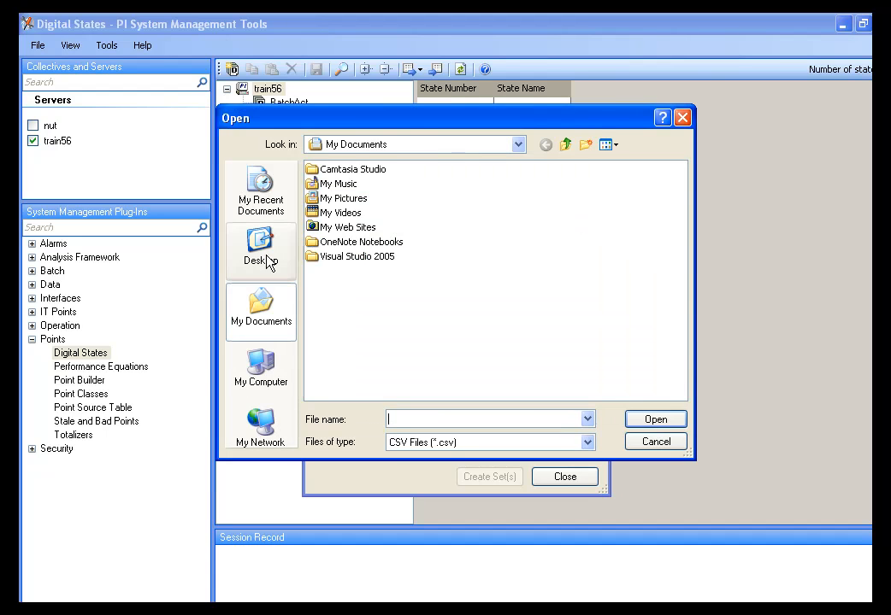
pyautogui.click(260, 248)
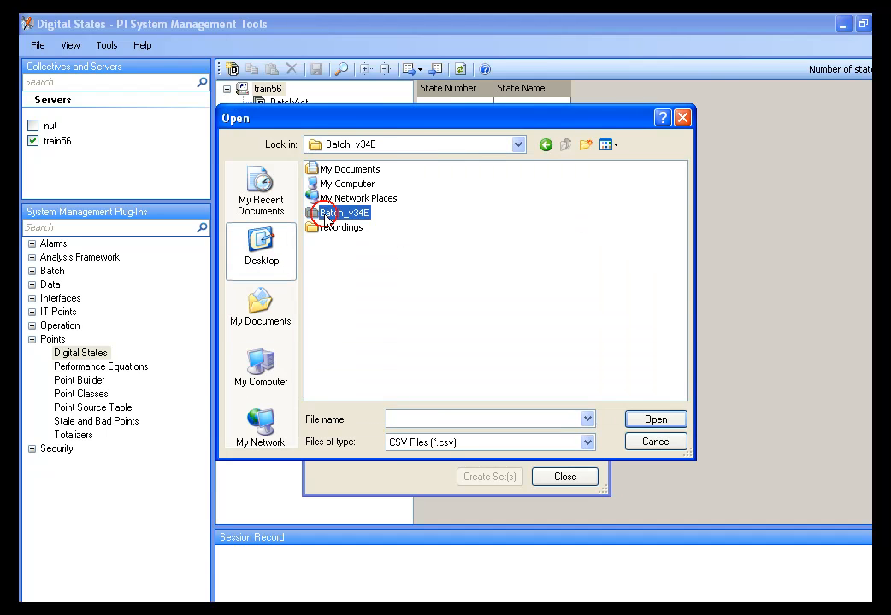
pyautogui.doubleClick(343, 212)
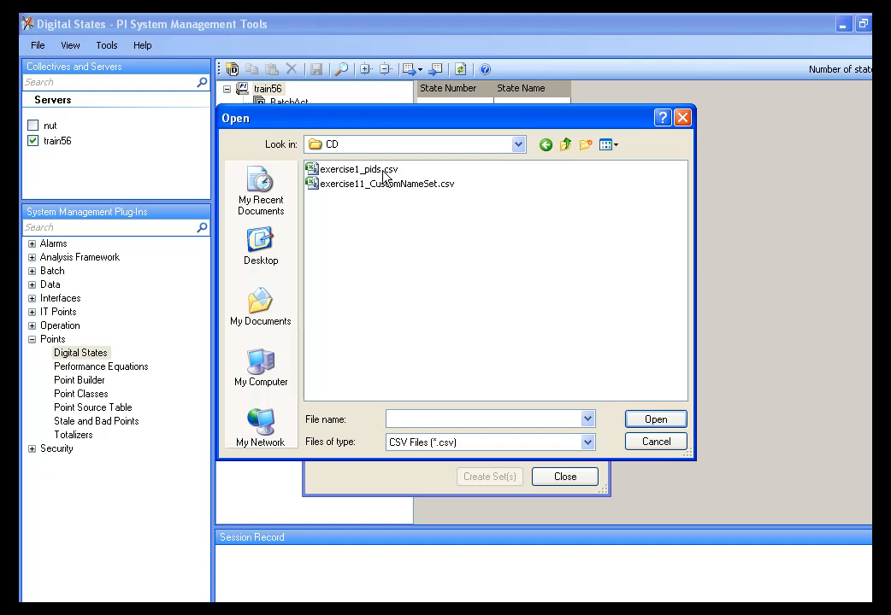
pyautogui.moveTo(376, 180)
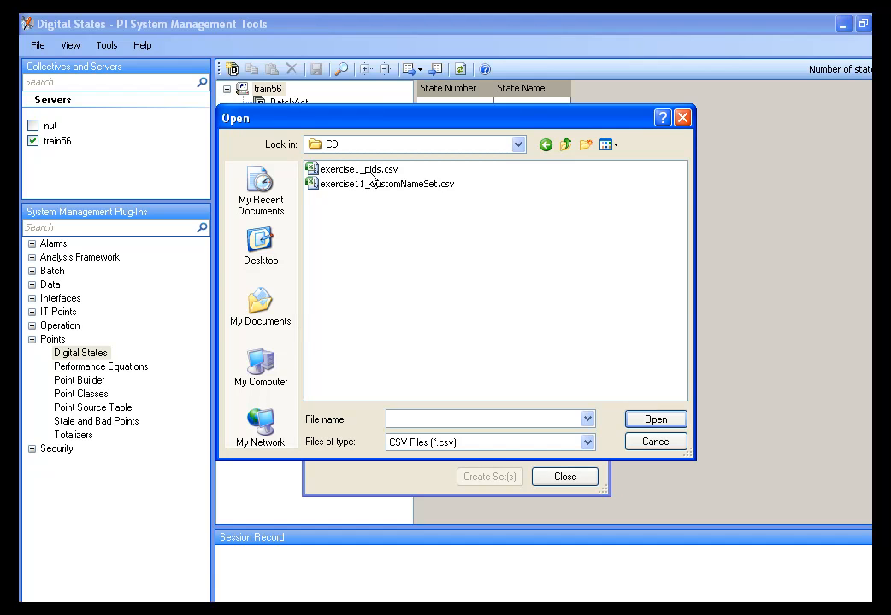
pyautogui.click(355, 168)
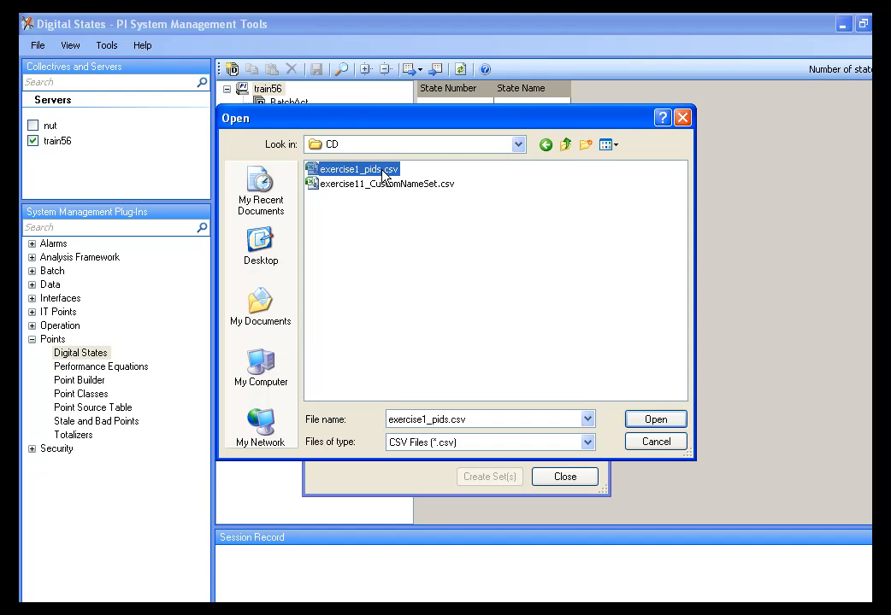
pyautogui.click(654, 419)
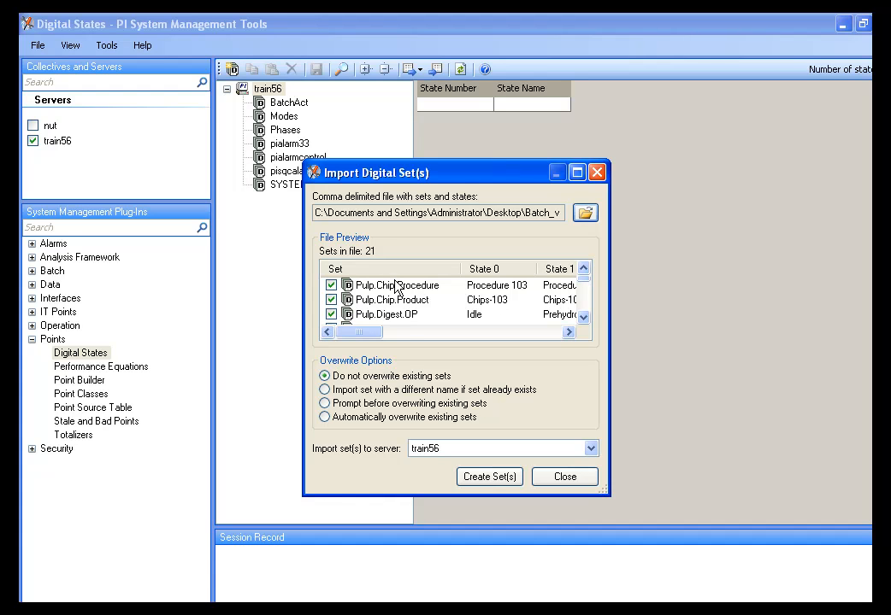
pyautogui.moveTo(423, 363)
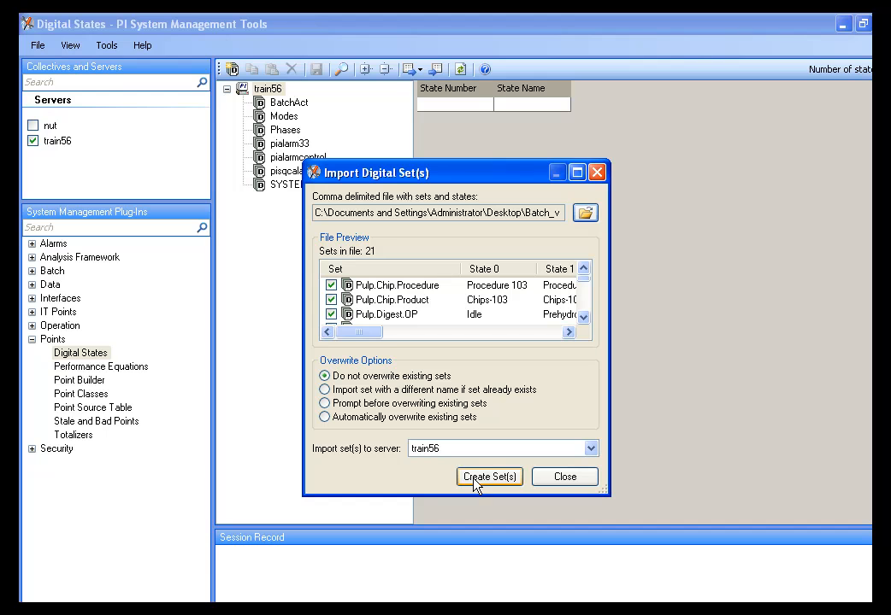
# Create the 21 previewed digital state sets on train56 and close the import window
pyautogui.click(488, 477)
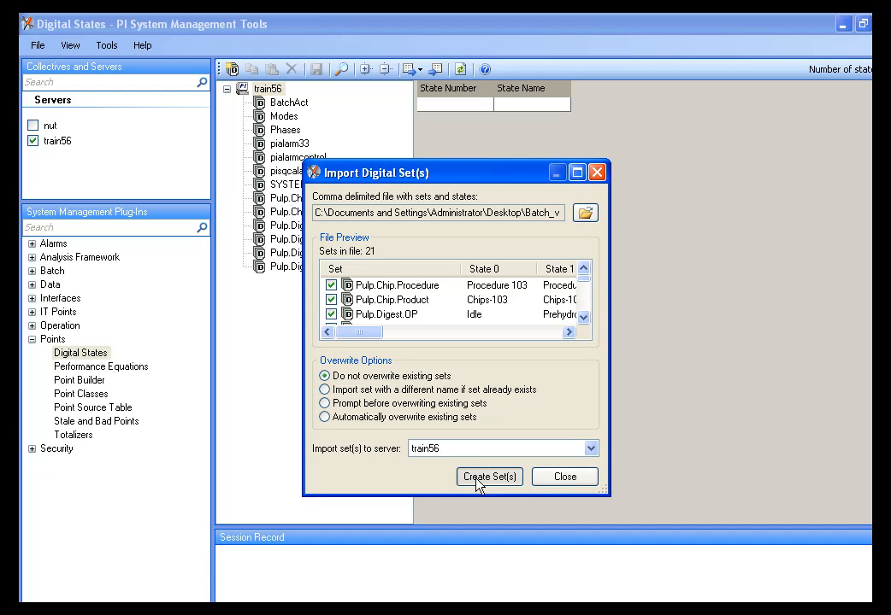
pyautogui.click(489, 477)
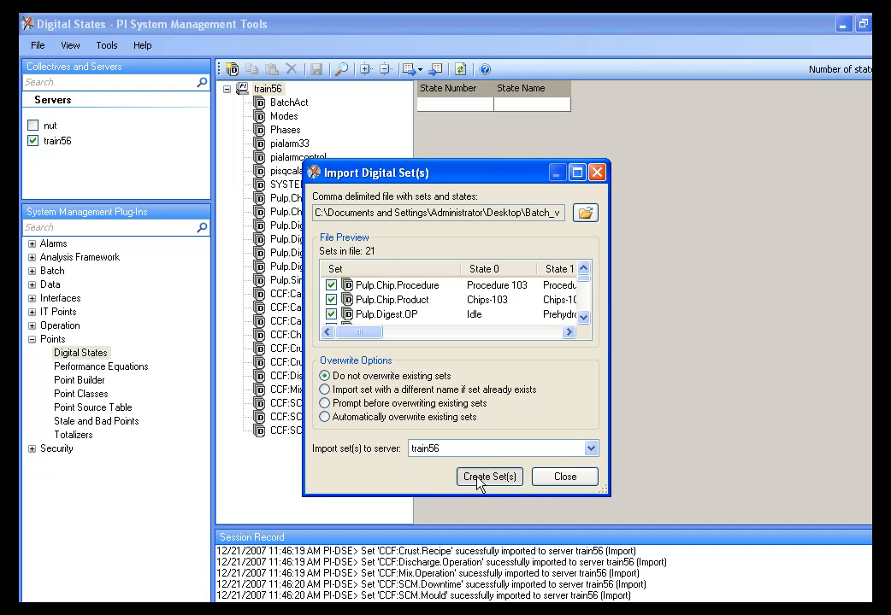
pyautogui.click(488, 477)
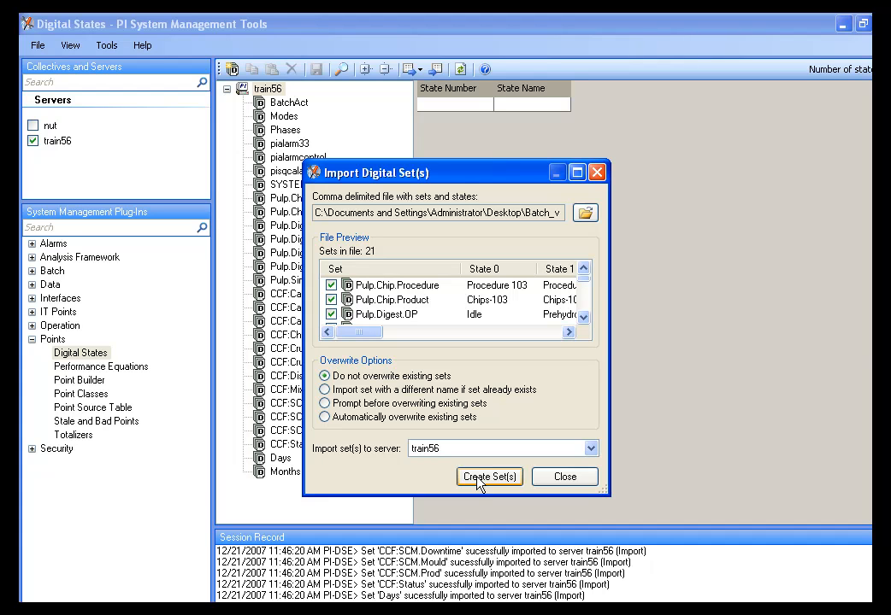
pyautogui.moveTo(543, 483)
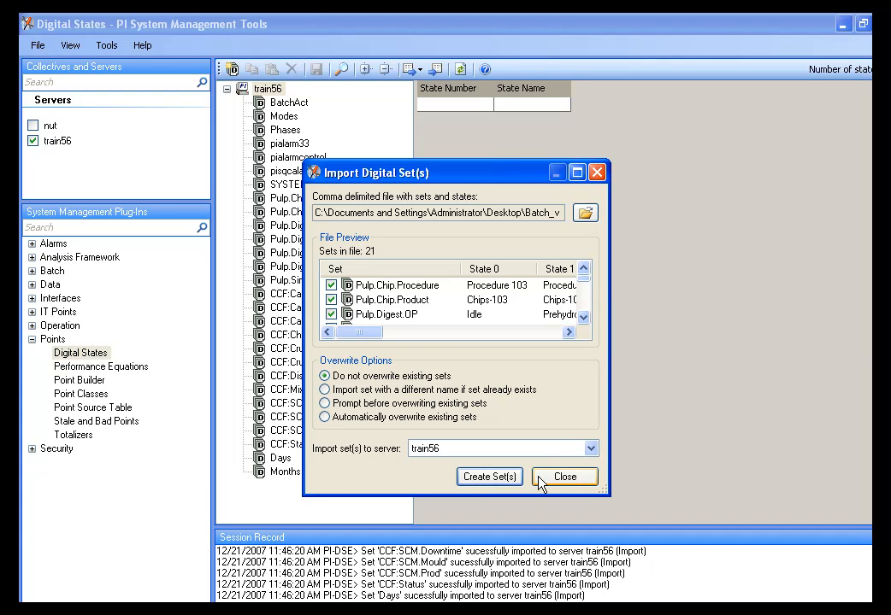
pyautogui.click(564, 477)
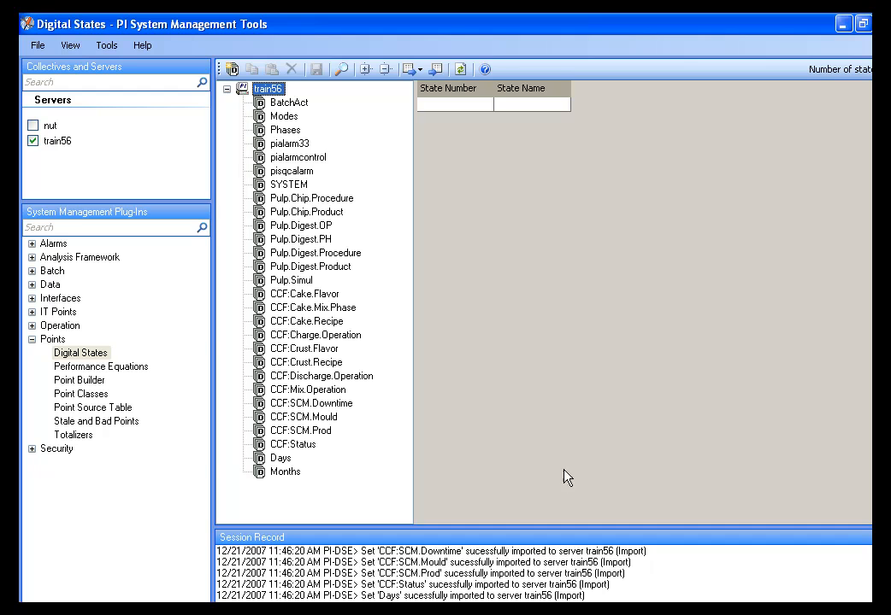
pyautogui.moveTo(394, 227)
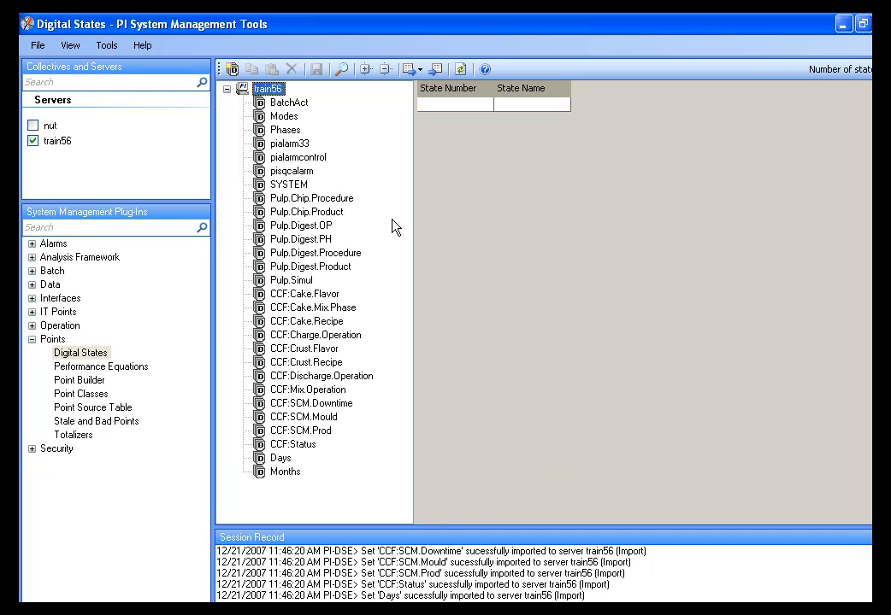
pyautogui.moveTo(318, 83)
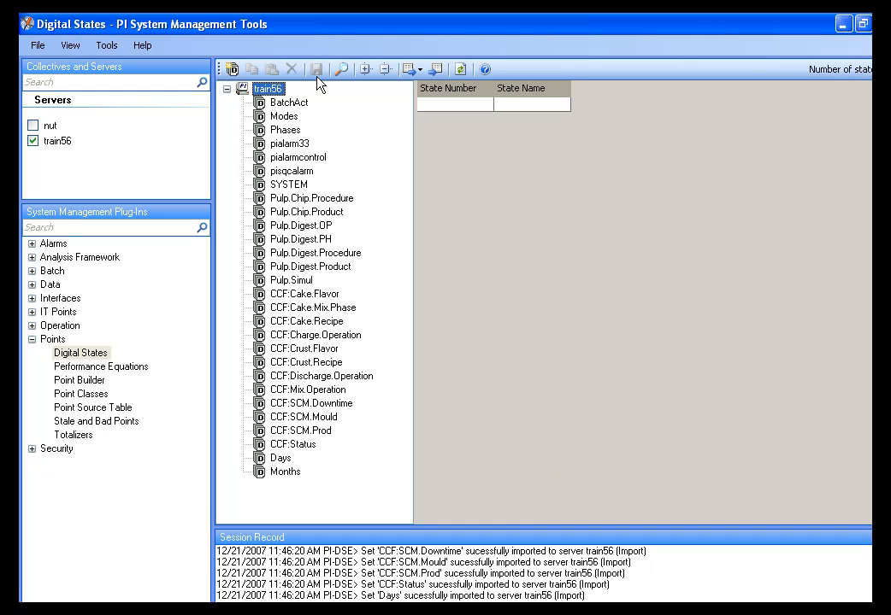
pyautogui.moveTo(340, 386)
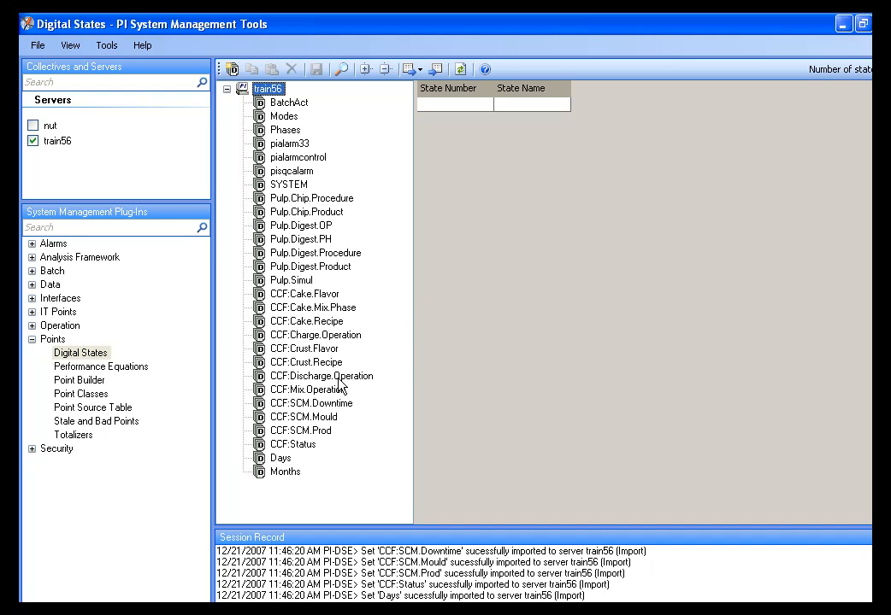
pyautogui.moveTo(554, 272)
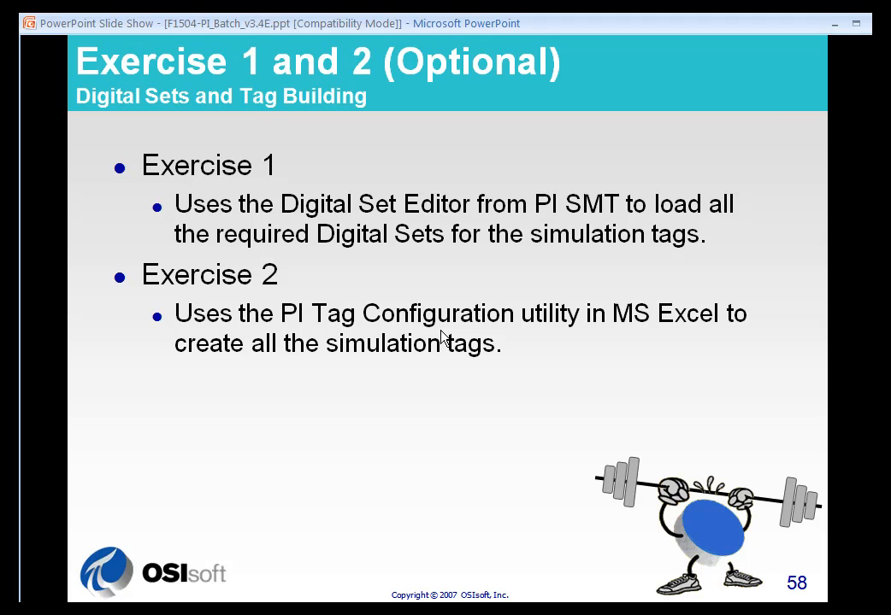
pyautogui.moveTo(660, 322)
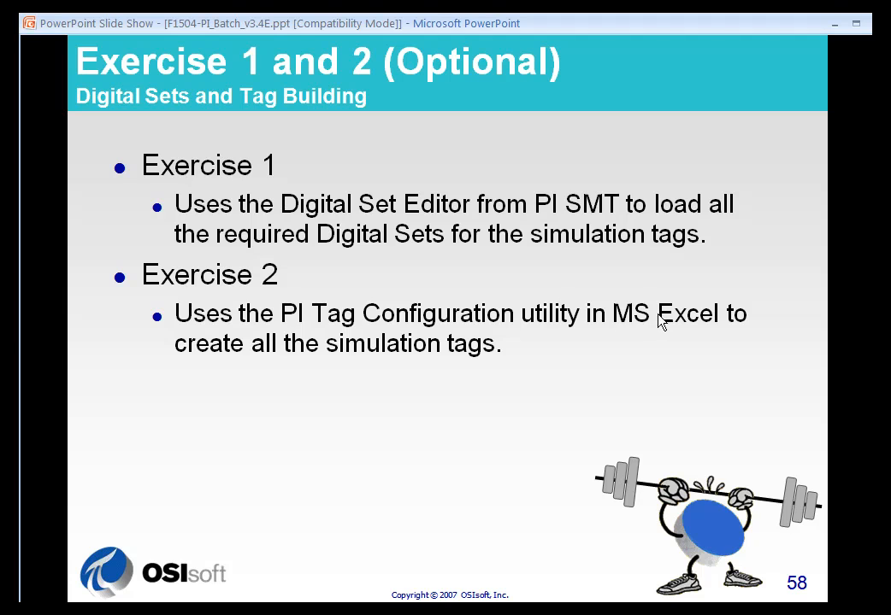
pyautogui.moveTo(665, 334)
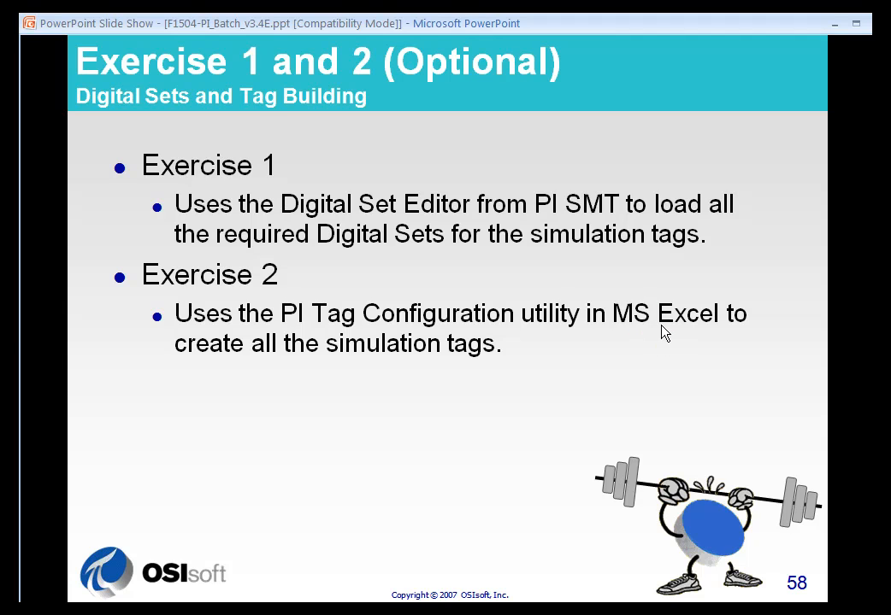
pyautogui.moveTo(427, 396)
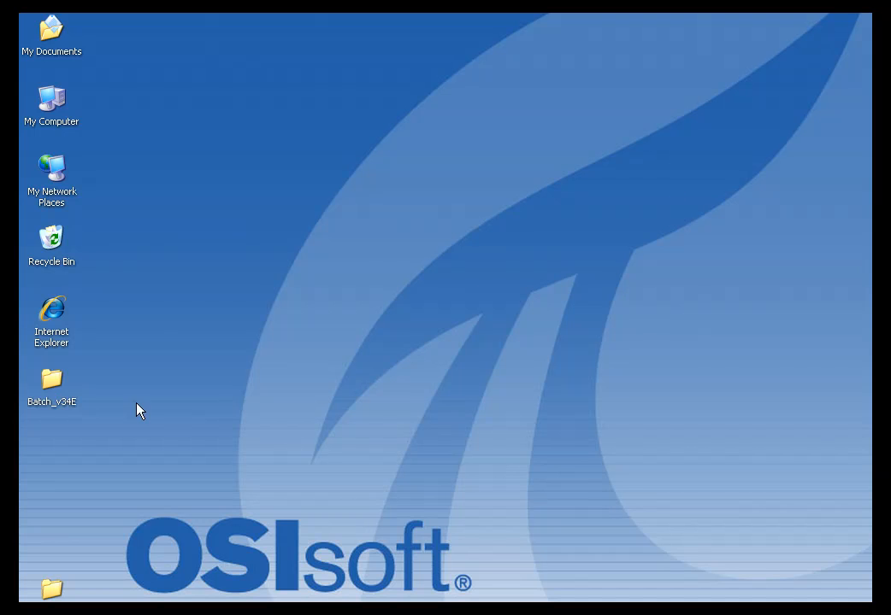
# Open Batch_v34E > CD and launch exercise2_TagList.xls in Excel
pyautogui.doubleClick(50, 384)
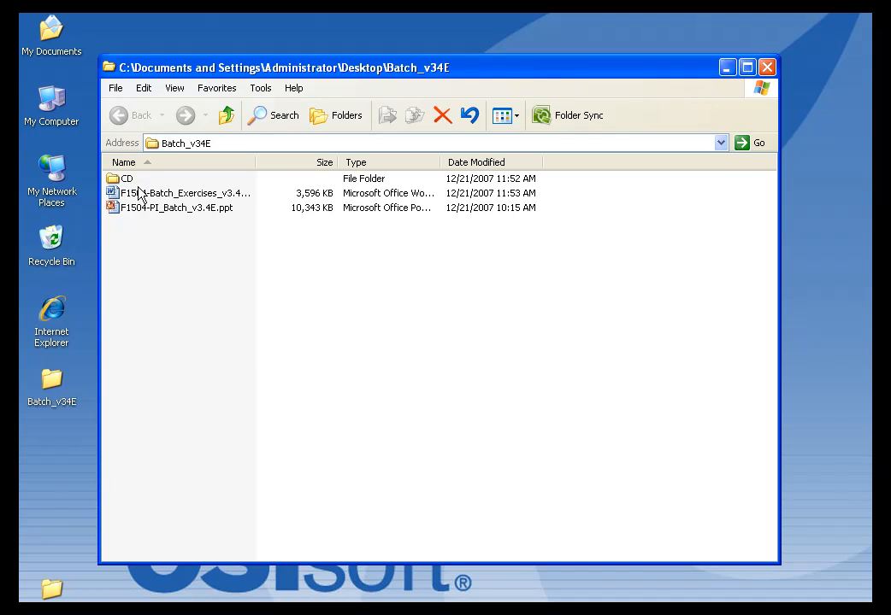
pyautogui.doubleClick(127, 178)
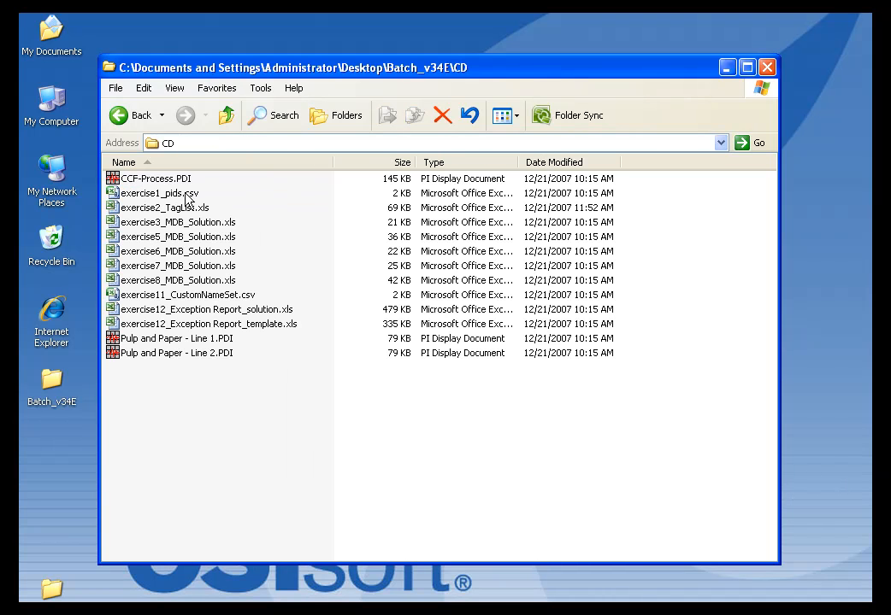
pyautogui.click(163, 207)
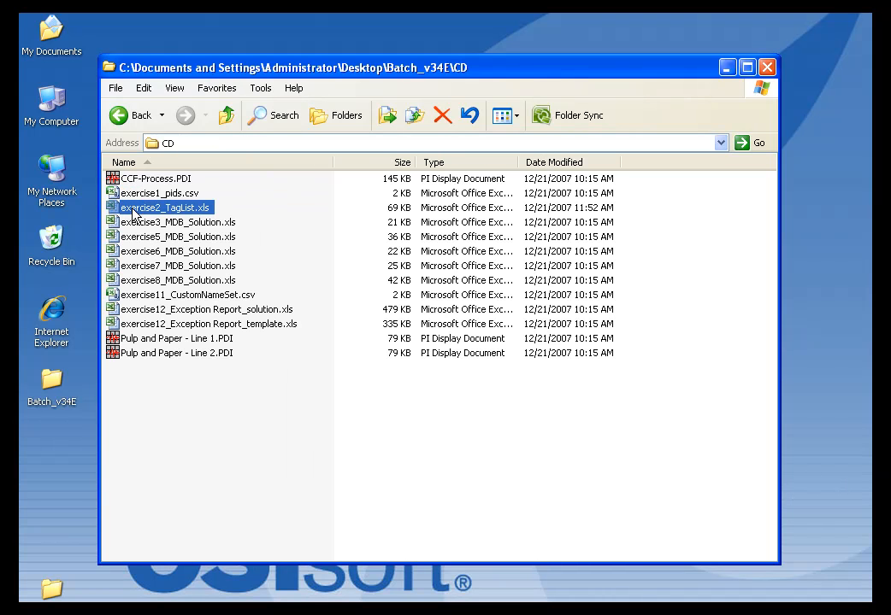
pyautogui.doubleClick(163, 207)
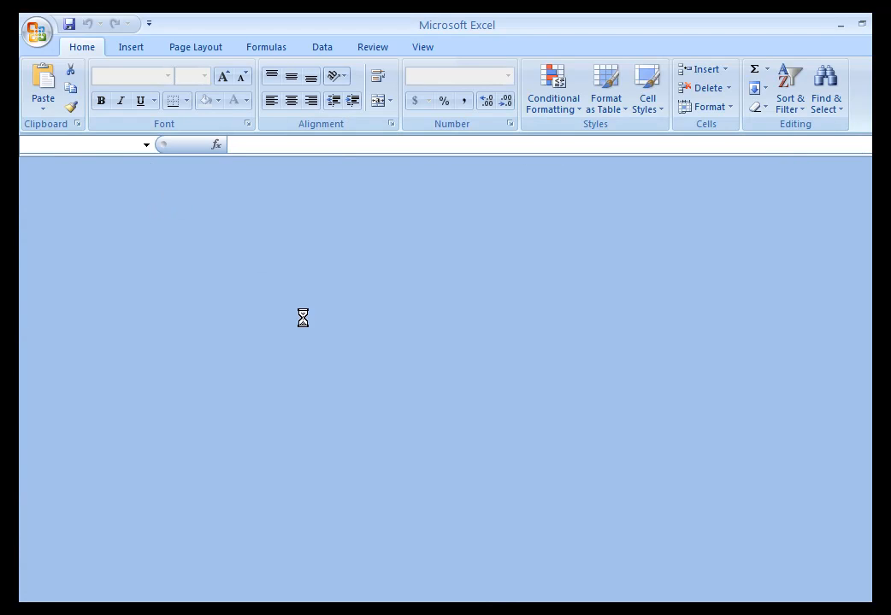
pyautogui.moveTo(311, 316)
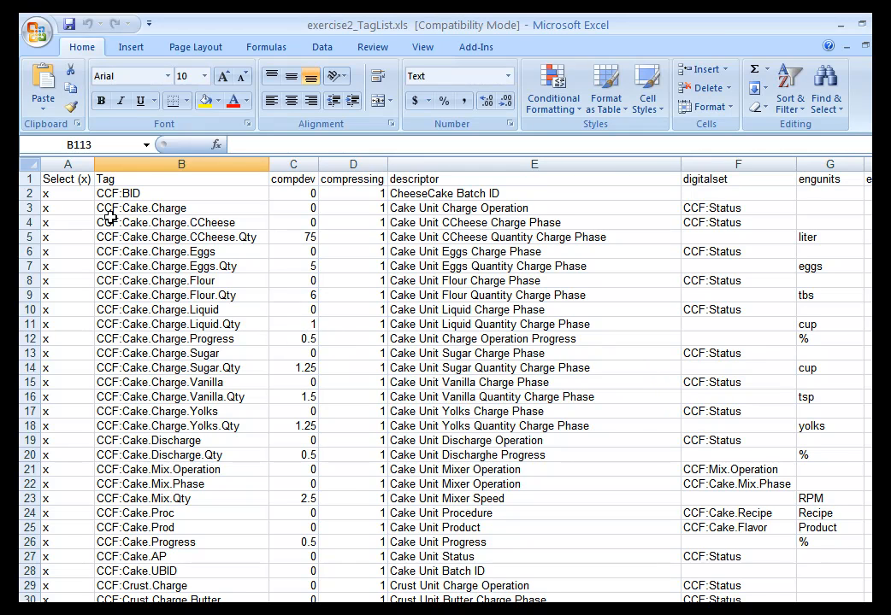
# Scroll the tag list, inspecting tag CCF:Cake.Charge.Vanilla and the CCF:Status digital set entries
pyautogui.click(160, 382)
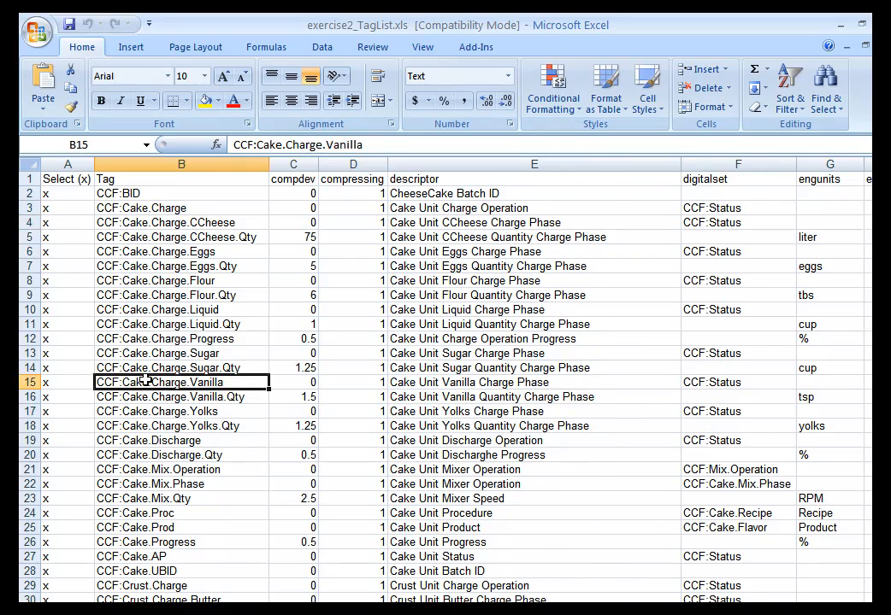
pyautogui.scroll(-3)
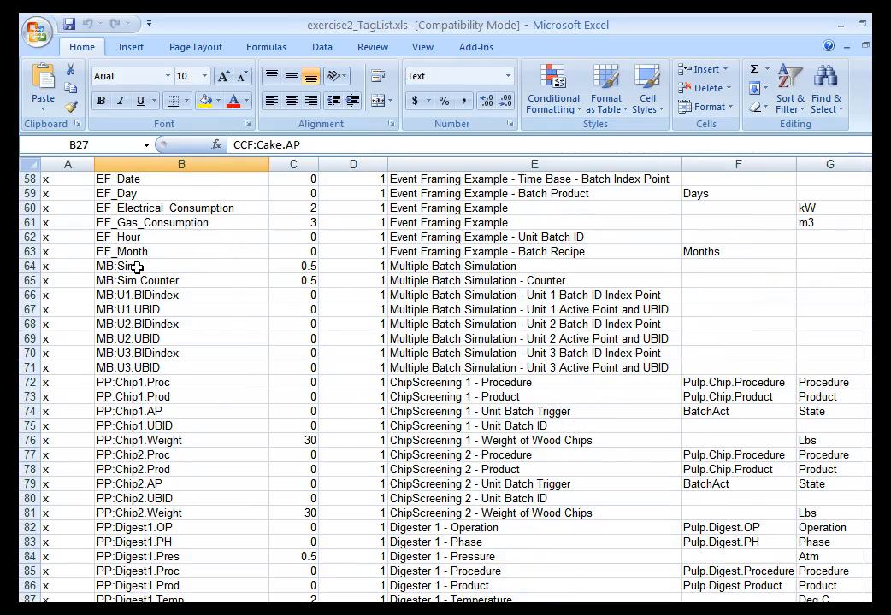
pyautogui.scroll(-3)
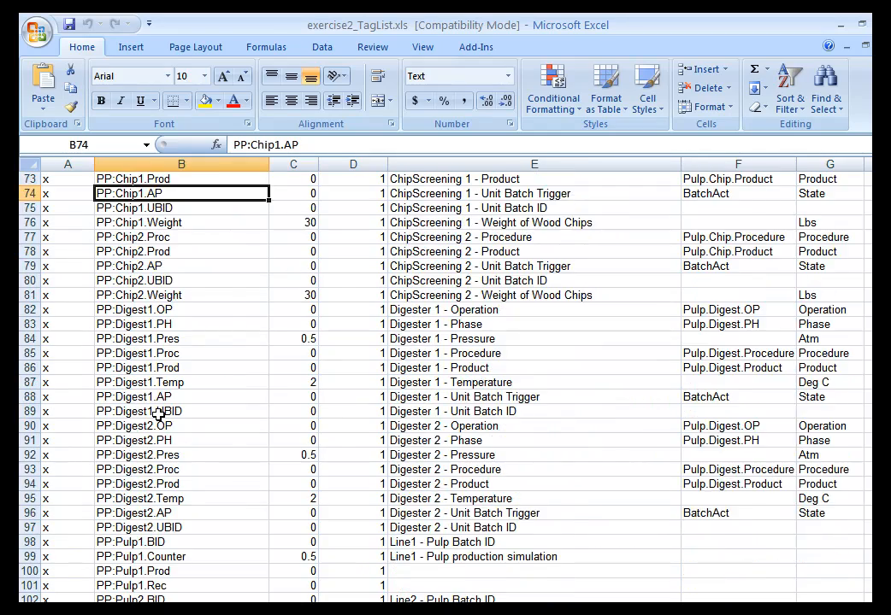
pyautogui.scroll(3)
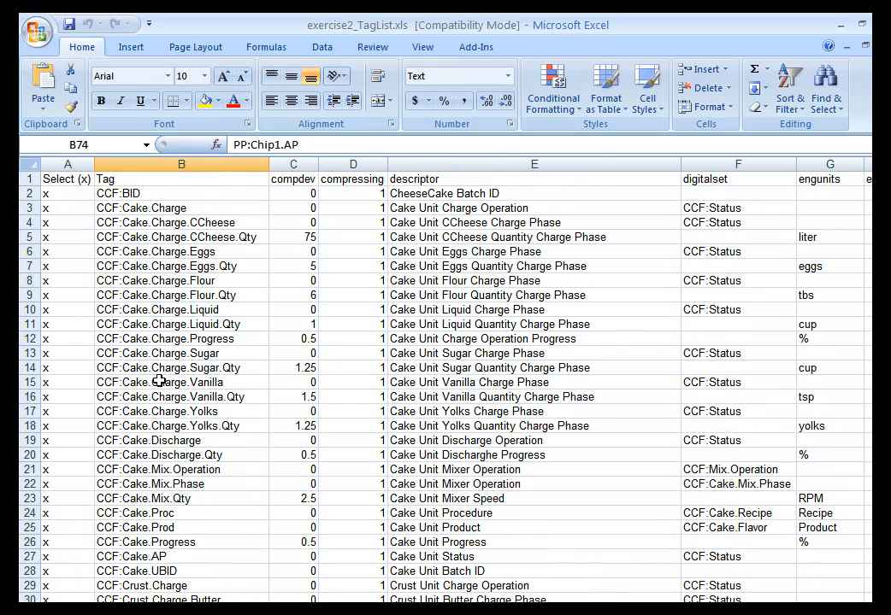
pyautogui.moveTo(180, 281)
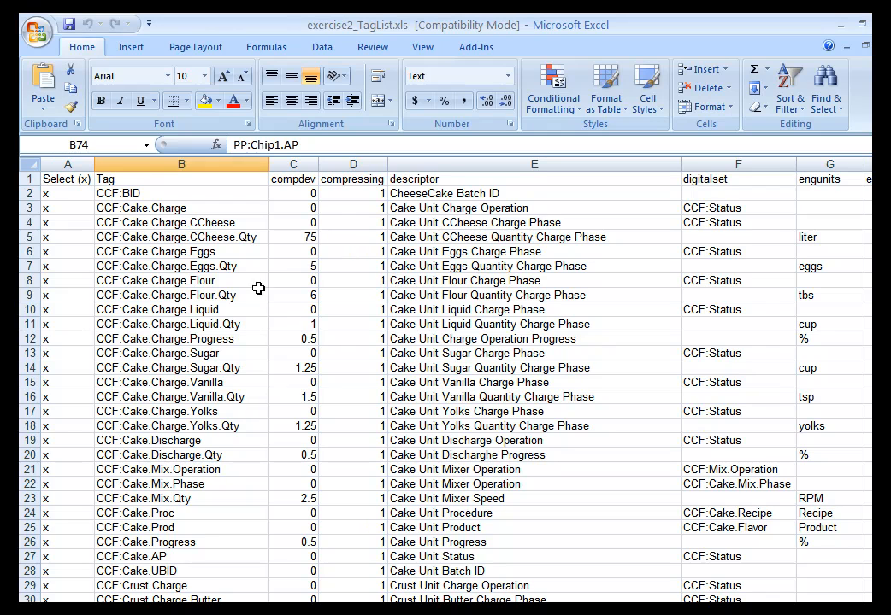
pyautogui.moveTo(198, 288)
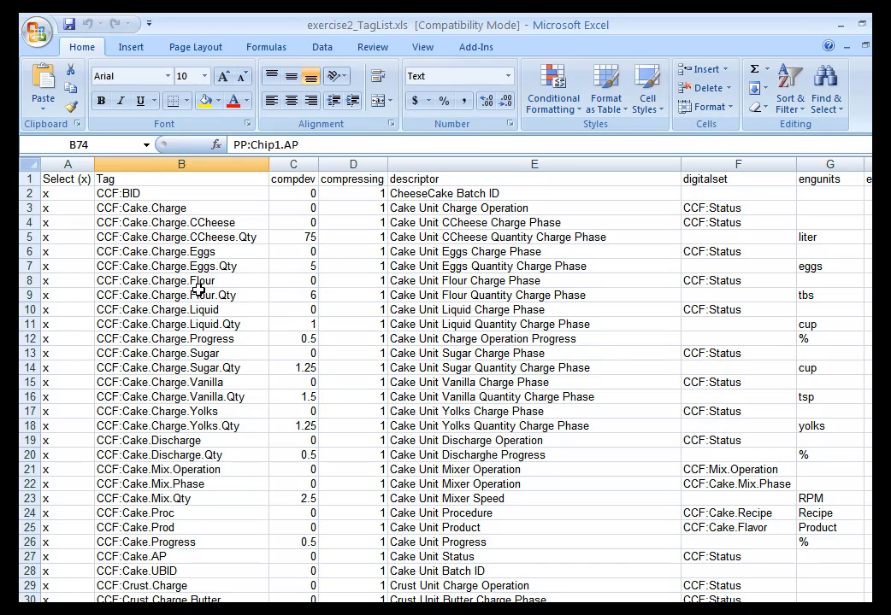
pyautogui.moveTo(205, 288)
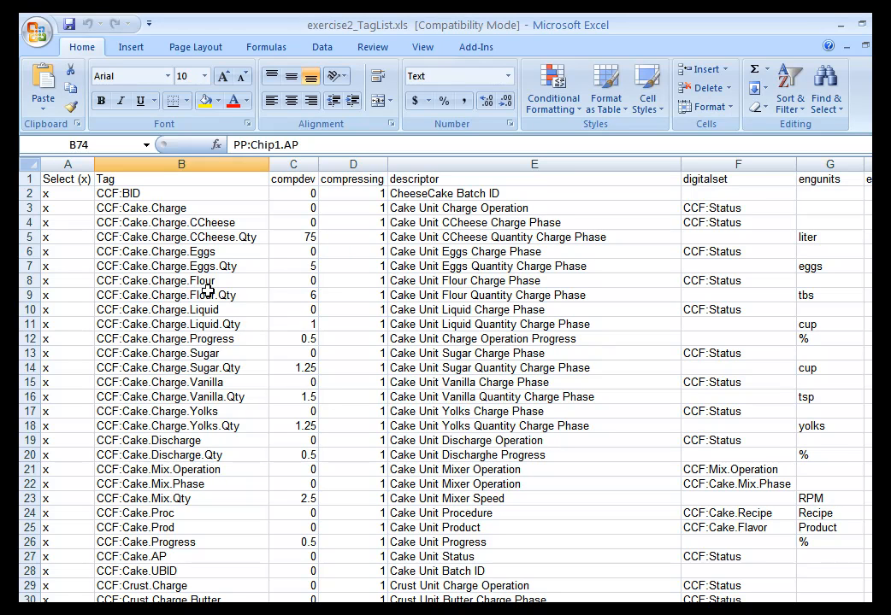
pyautogui.moveTo(731, 207)
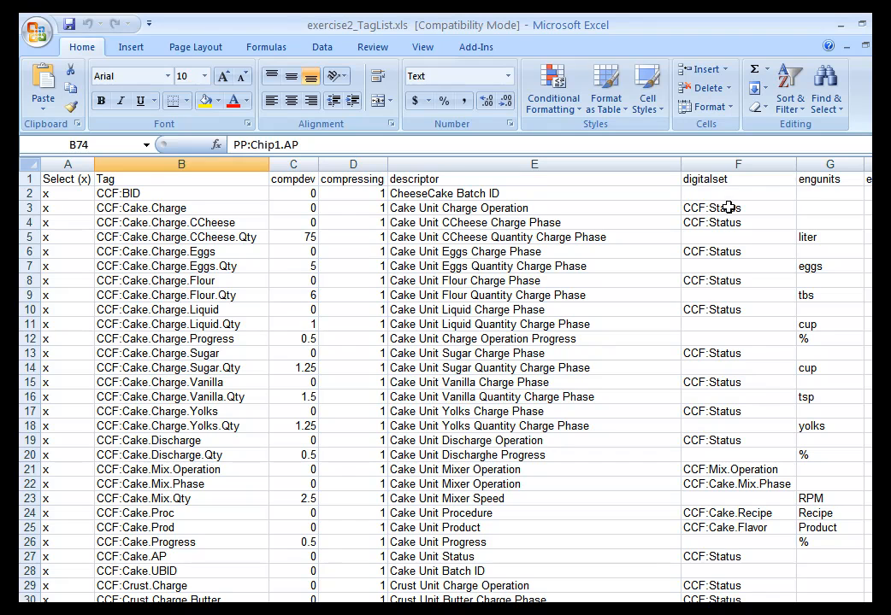
pyautogui.click(738, 208)
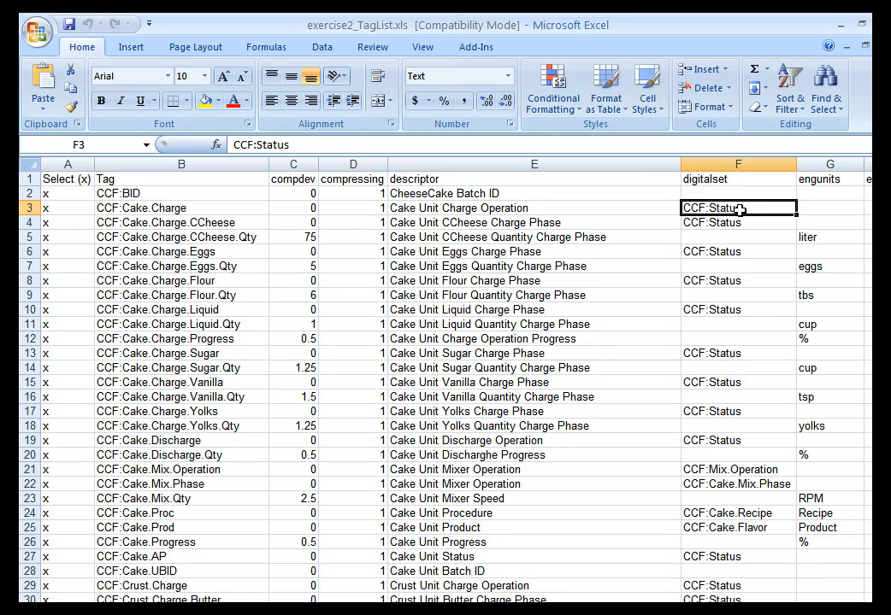
pyautogui.click(731, 251)
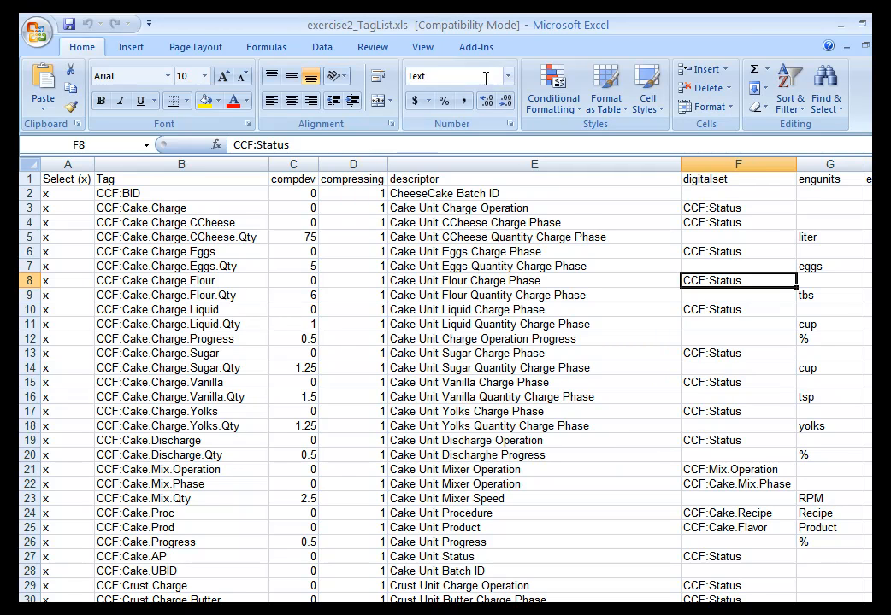
# Open the PI-SMT Export Tags dialog and confirm train56 as the target PI Server
pyautogui.click(475, 47)
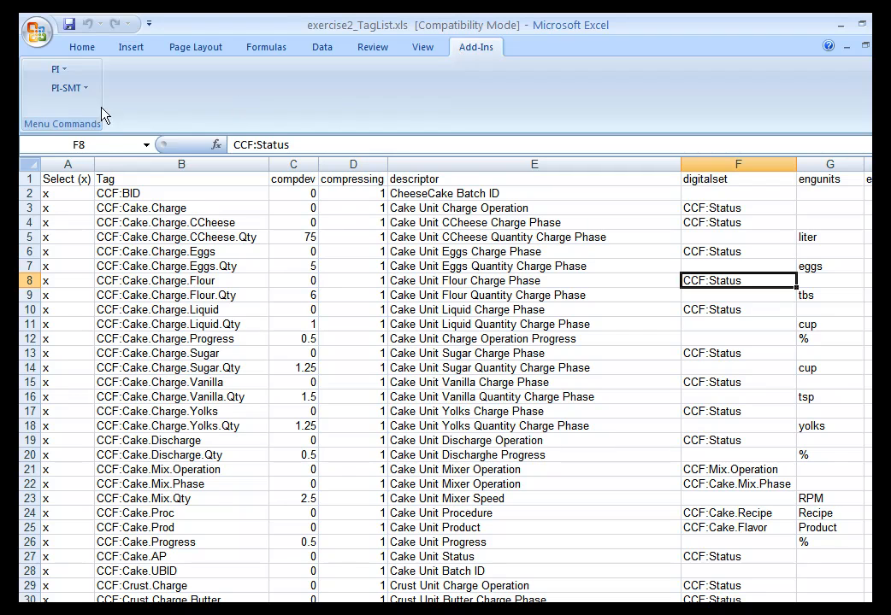
pyautogui.click(65, 87)
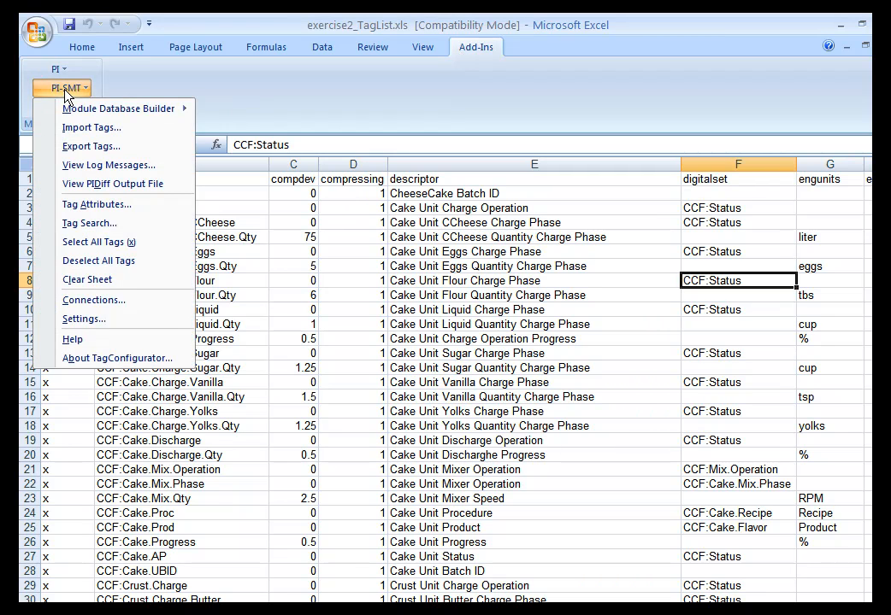
pyautogui.click(91, 145)
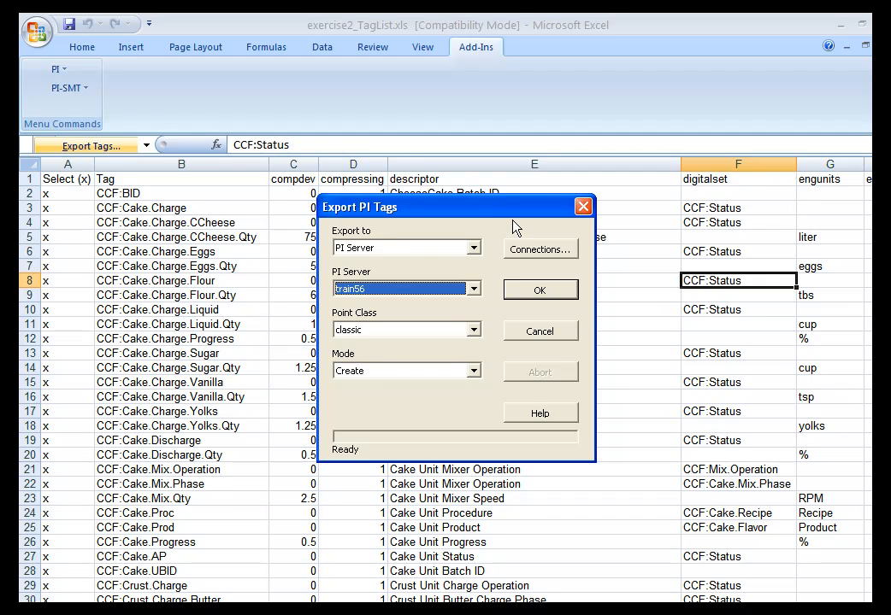
pyautogui.moveTo(546, 261)
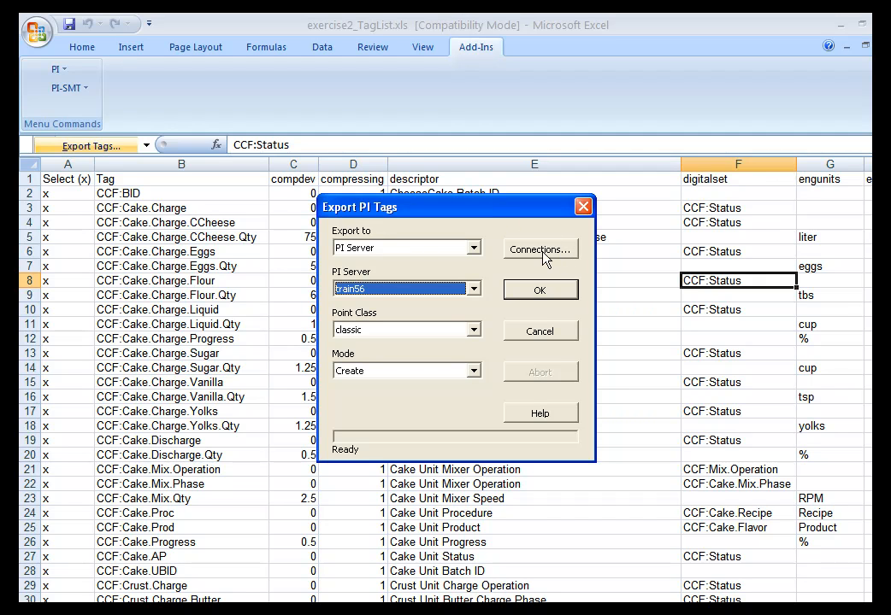
pyautogui.click(540, 249)
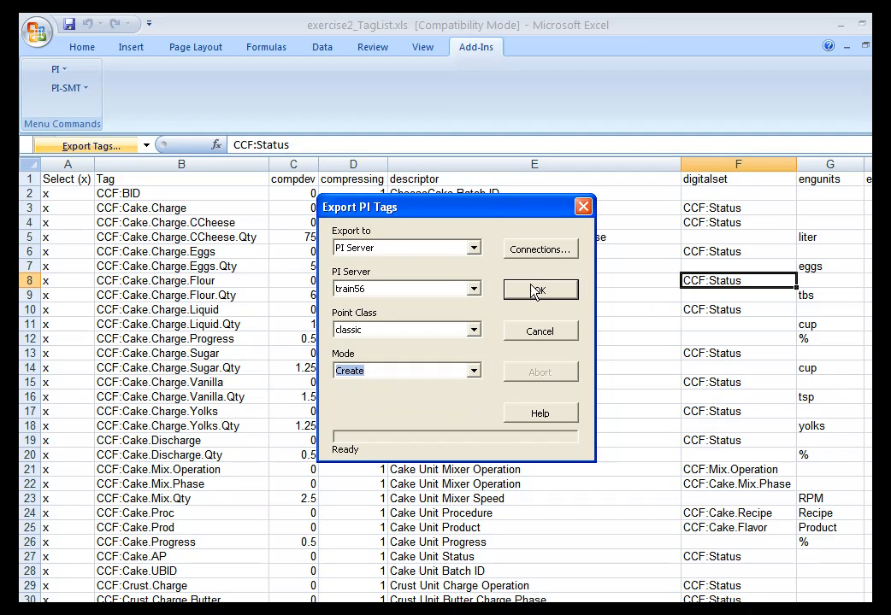
# Run the classic-point Create export, producing 110 tags with 0 errors, and dismiss the report
pyautogui.click(539, 290)
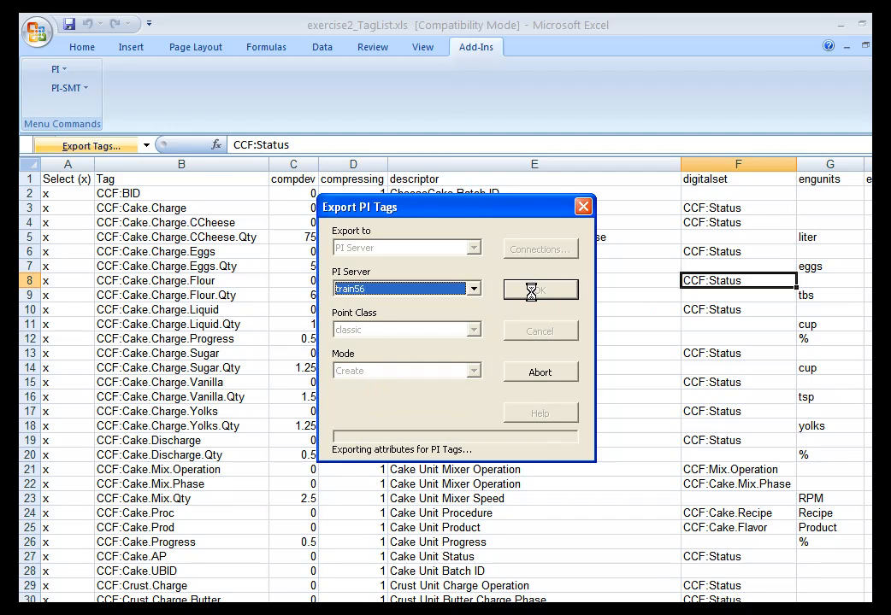
pyautogui.click(539, 290)
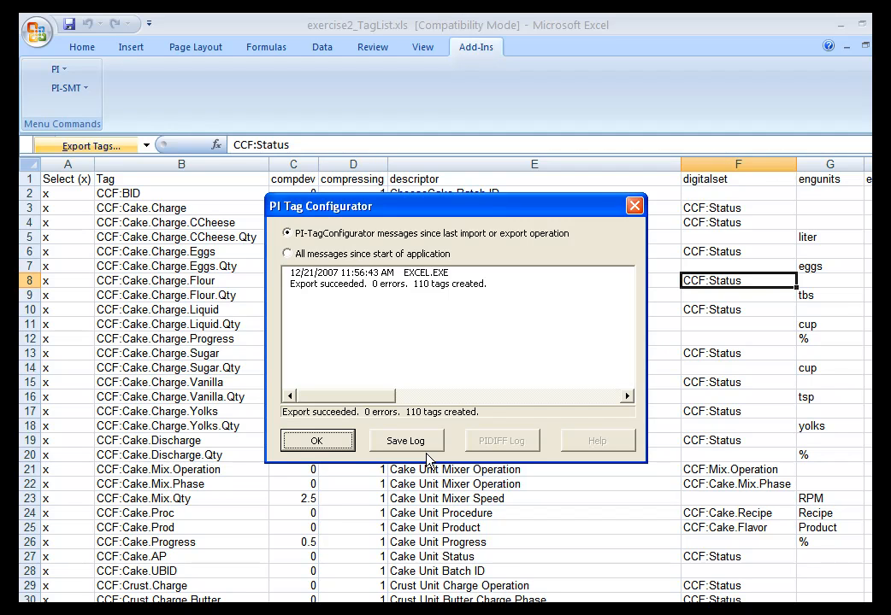
pyautogui.click(316, 440)
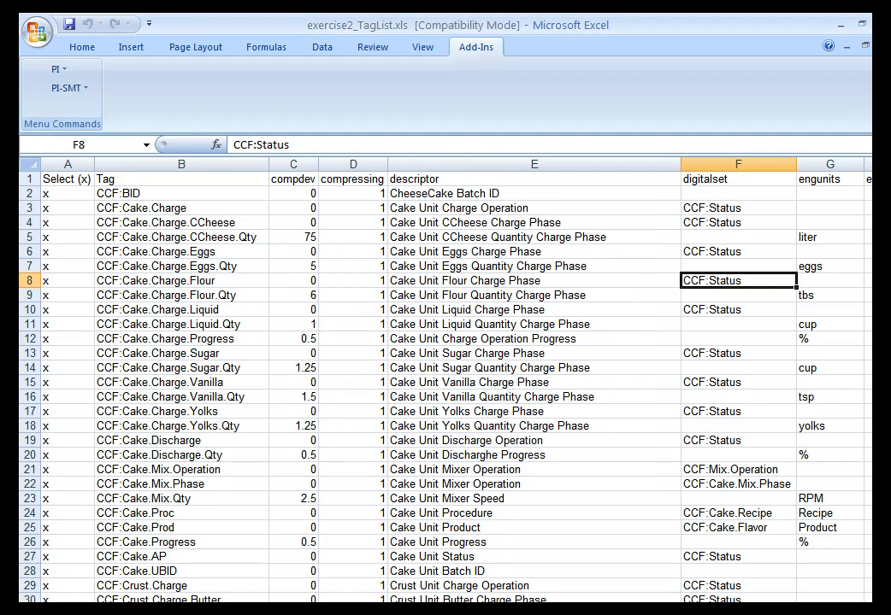